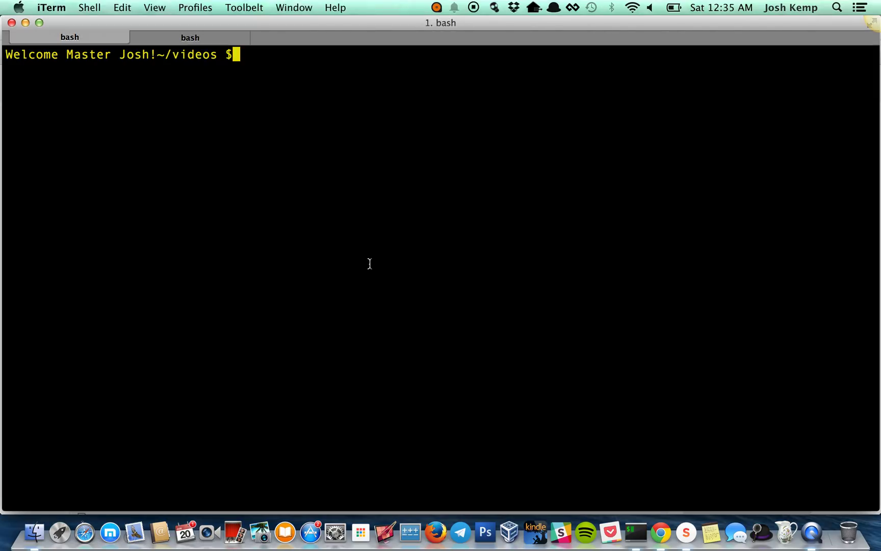
# Install the faker Ruby gem with 'gem install faker', checking the install docs in the browser
pyautogui.press('Cmd+Tab')
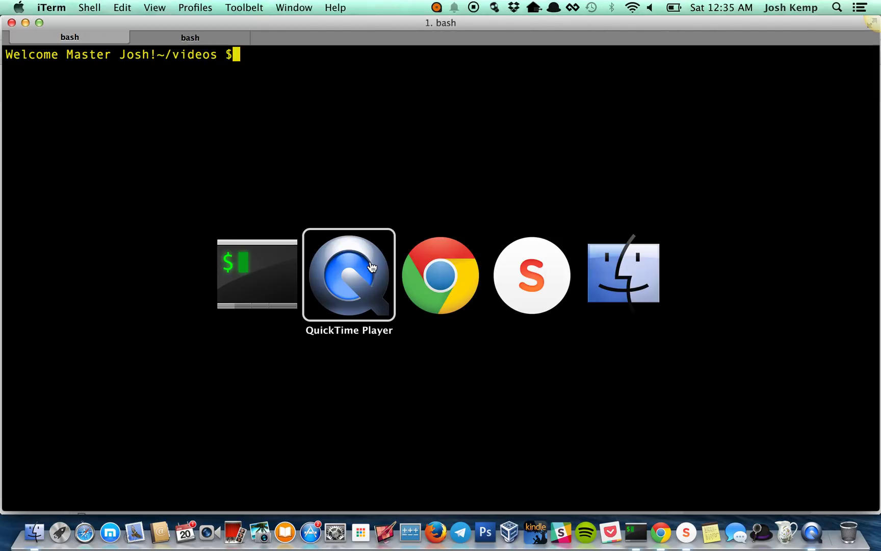
pyautogui.click(438, 276)
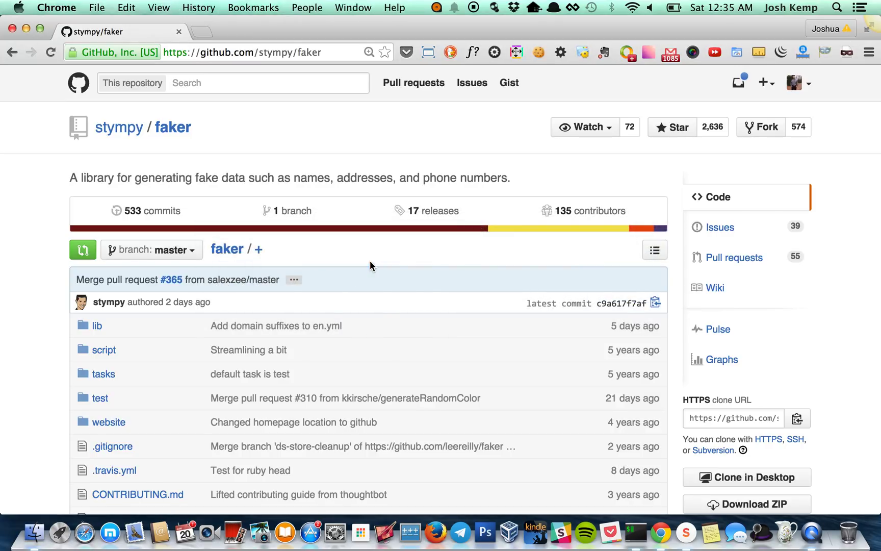
pyautogui.moveTo(273, 152)
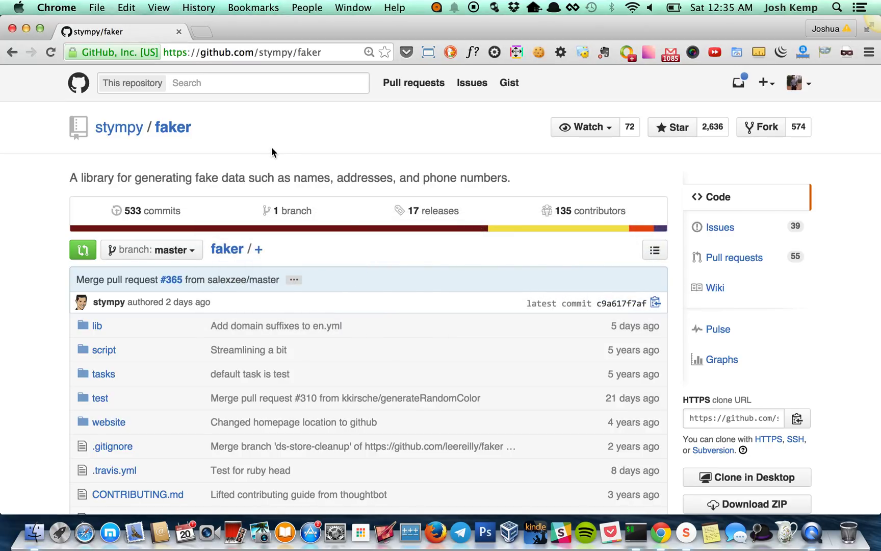
pyautogui.moveTo(289, 149)
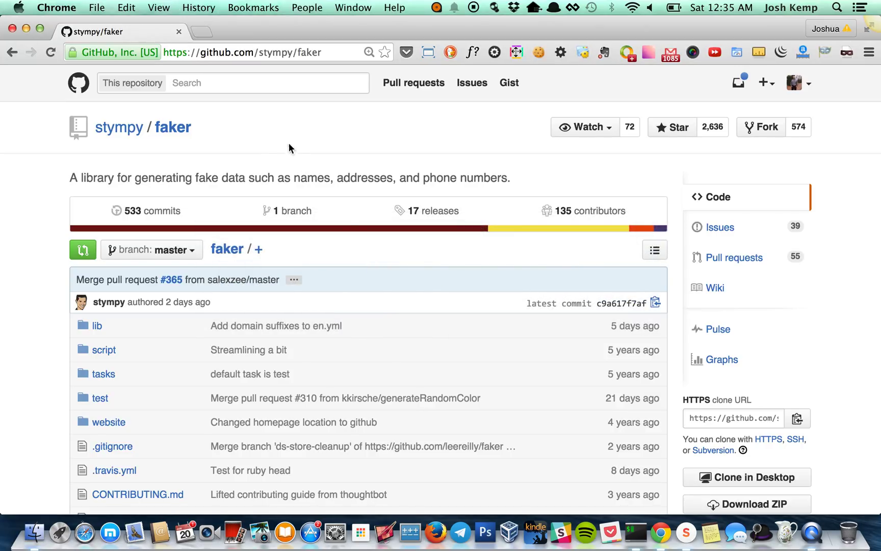
pyautogui.moveTo(71, 178)
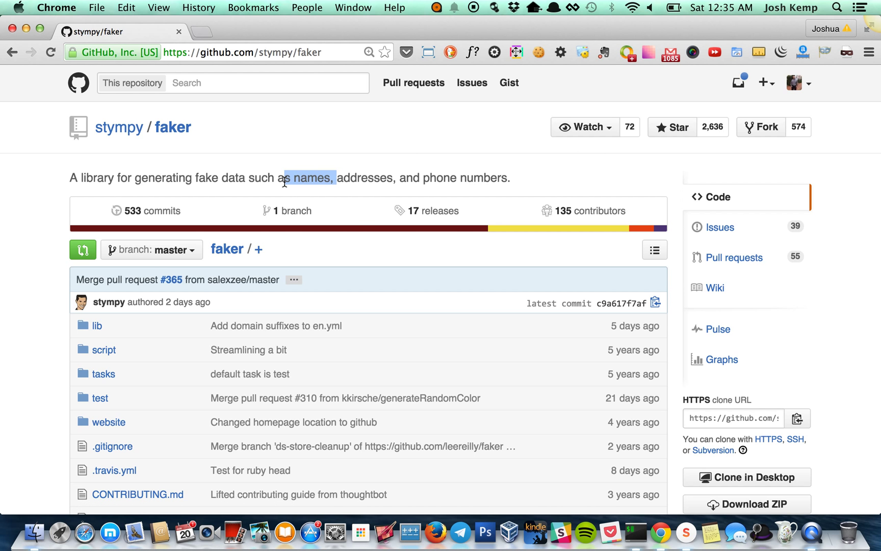
pyautogui.scroll(-3)
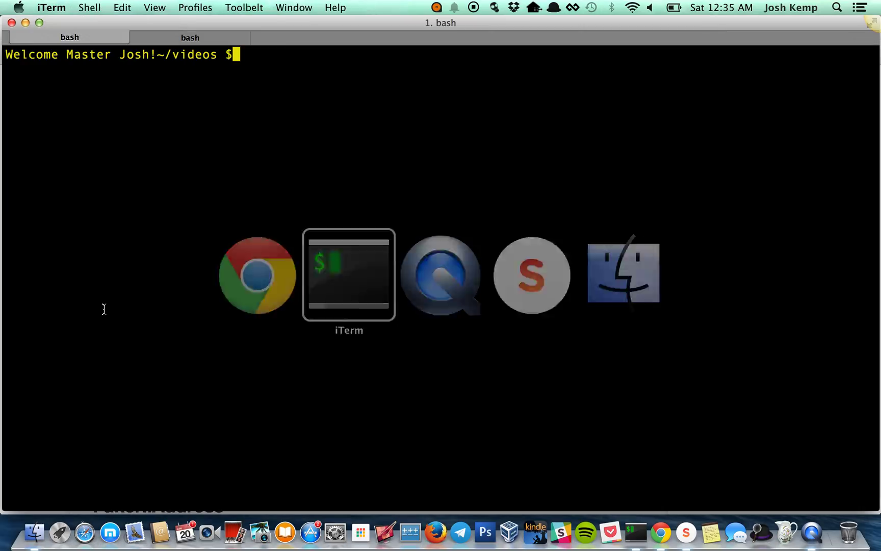
pyautogui.write('gem install faker')
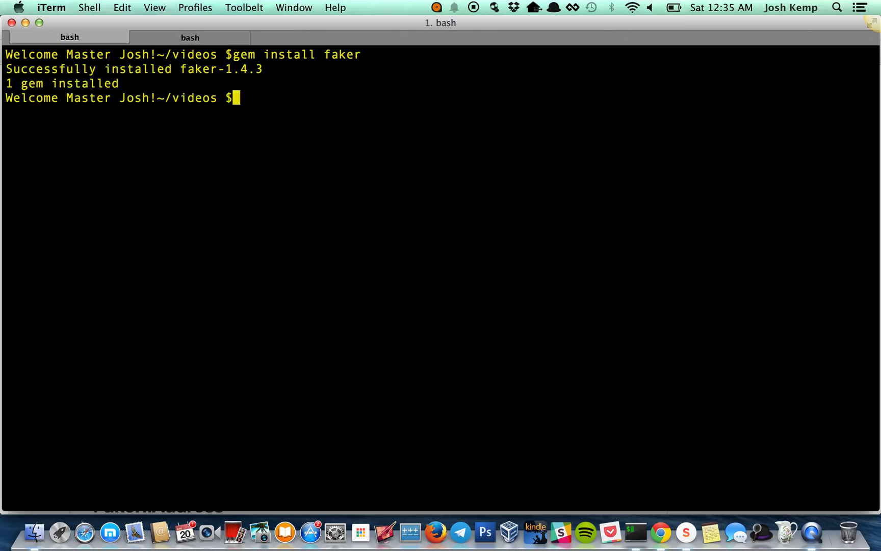
pyautogui.click(659, 533)
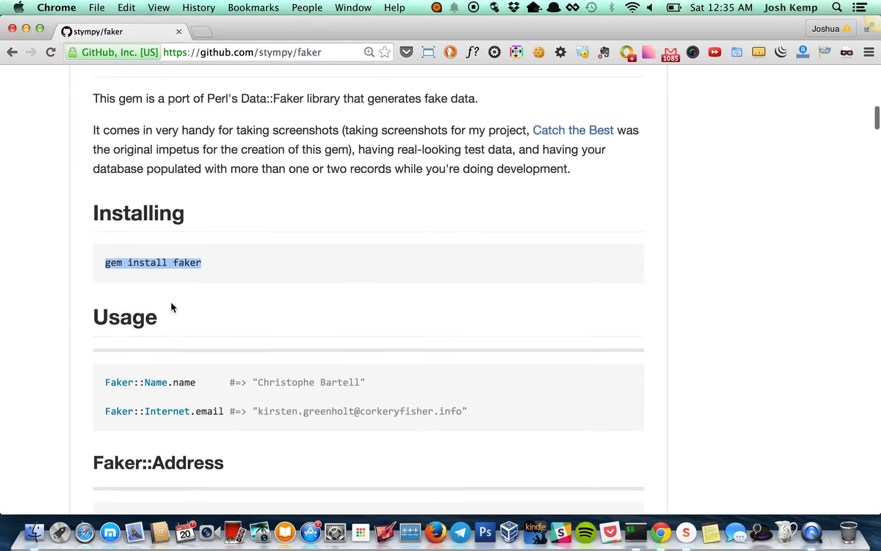
pyautogui.scroll(-3)
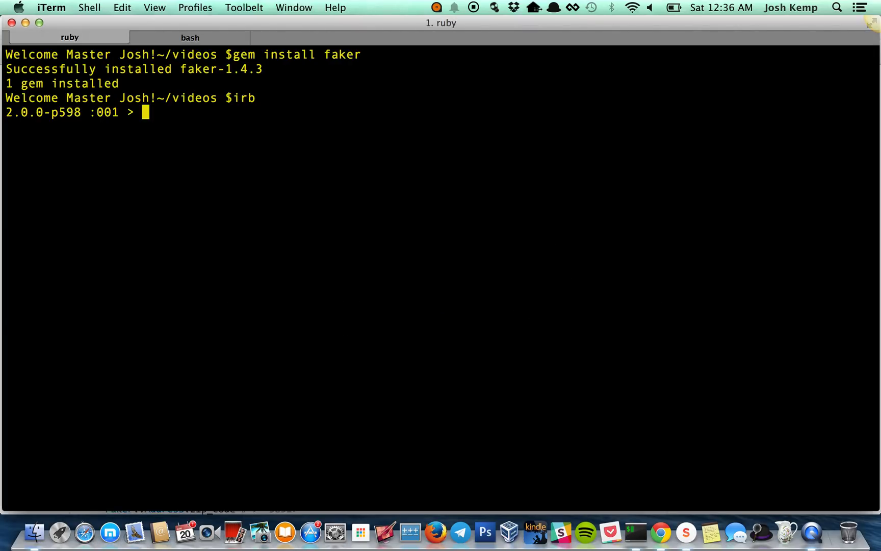
pyautogui.moveTo(225, 235)
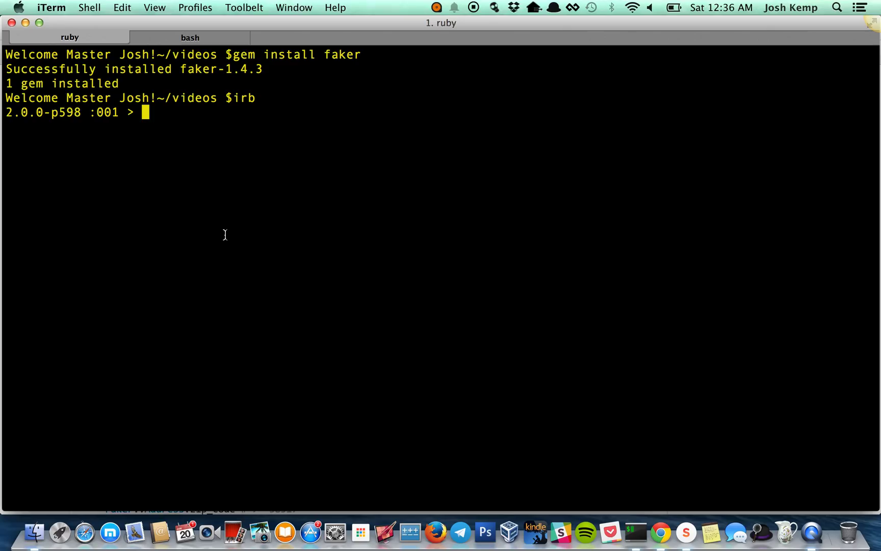
# Load faker with require 'faker' and call Faker::Name.name to generate random names
pyautogui.write('Faker')
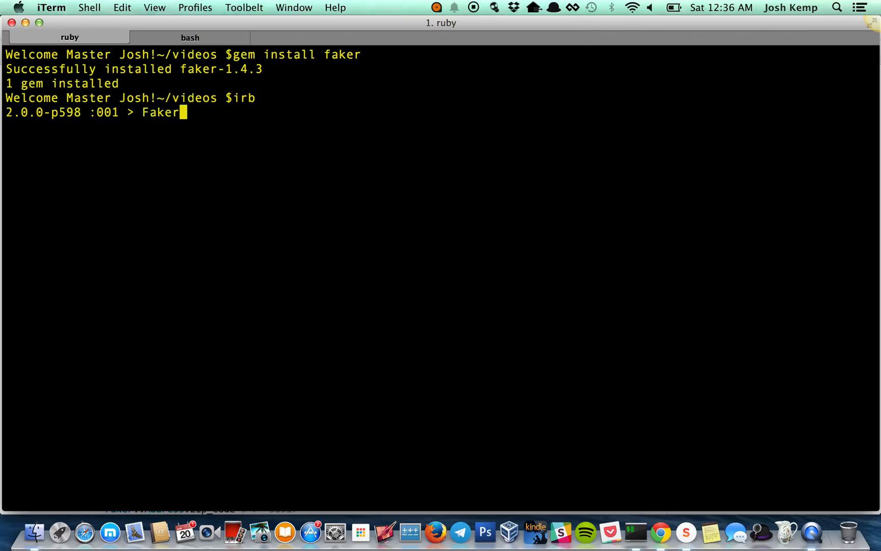
pyautogui.write('::Name.name')
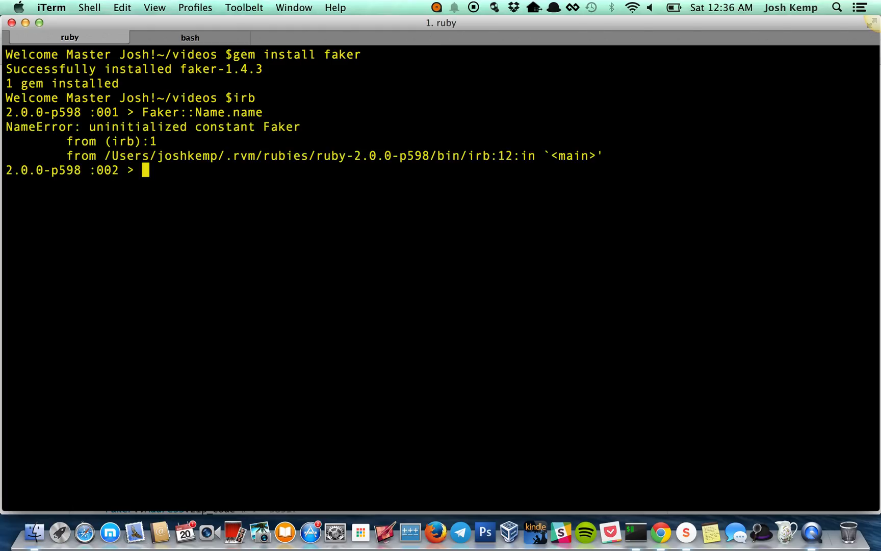
pyautogui.write("require '")
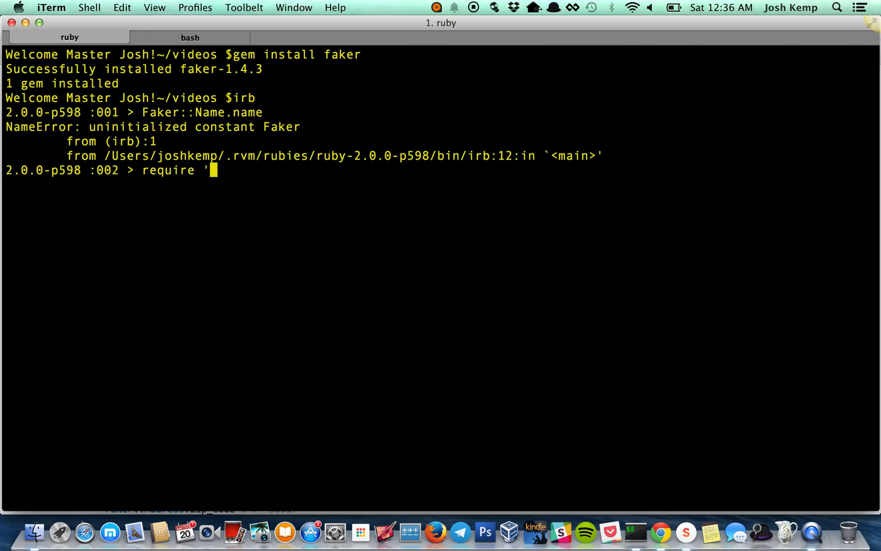
pyautogui.write('faker')
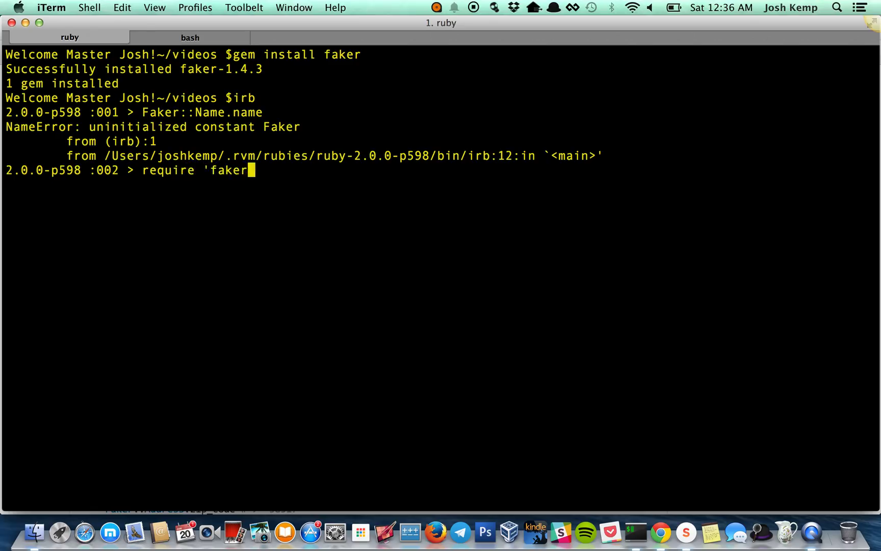
pyautogui.press('Return')
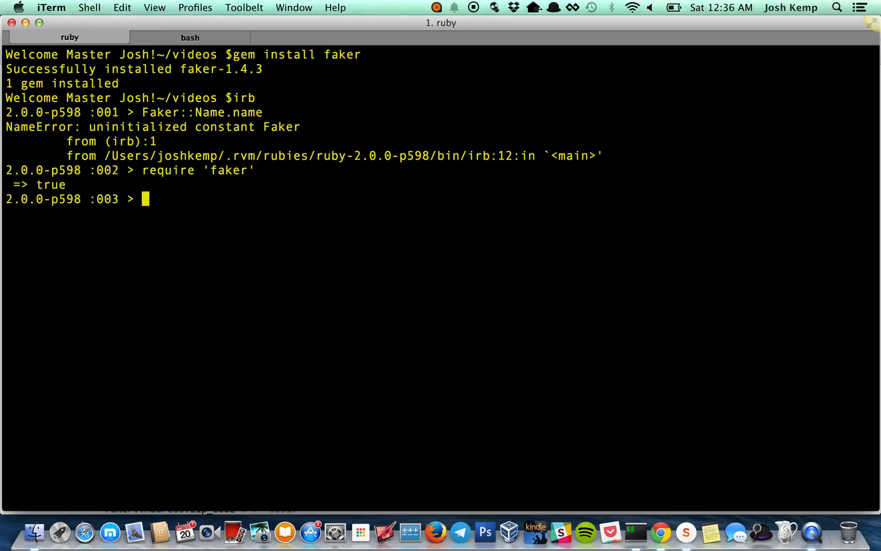
pyautogui.write('Faker::Name.name')
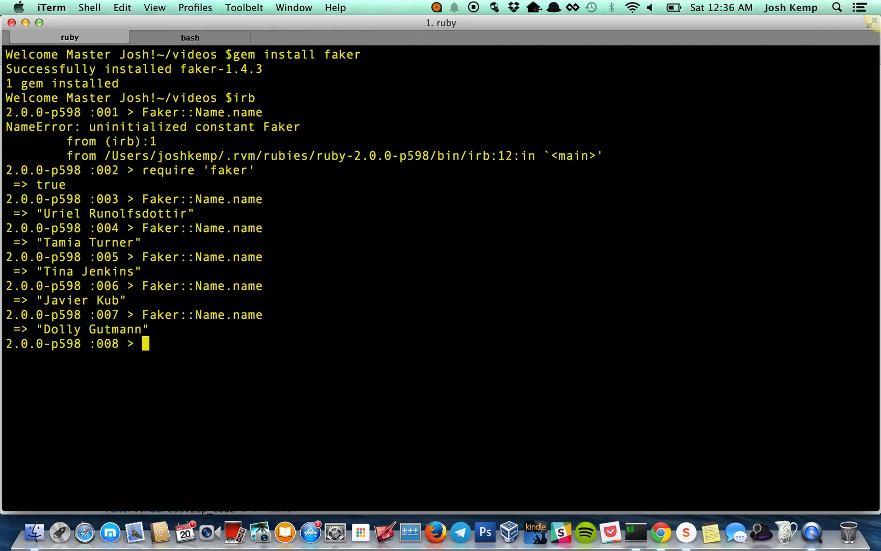
# Begin a 1000.times loop that opens random_names.txt in append mode as file
pyautogui.write('1000')
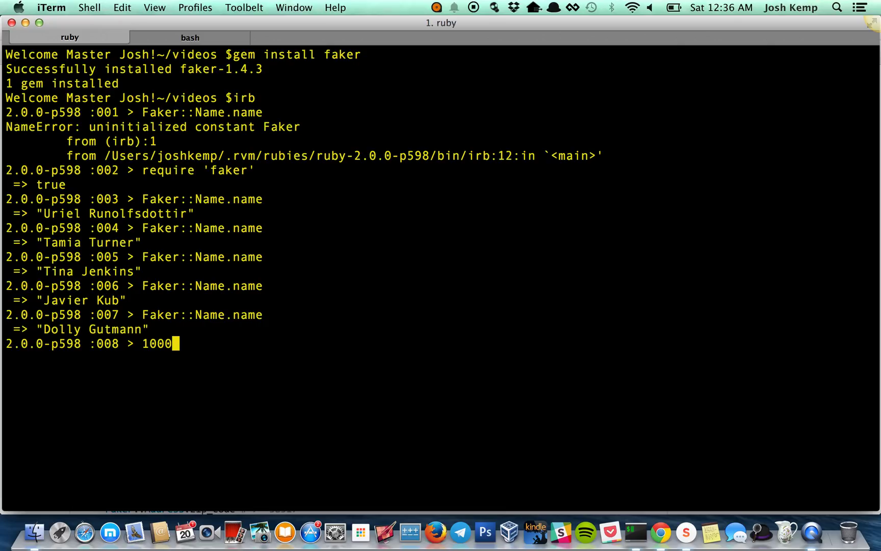
pyautogui.write('.time')
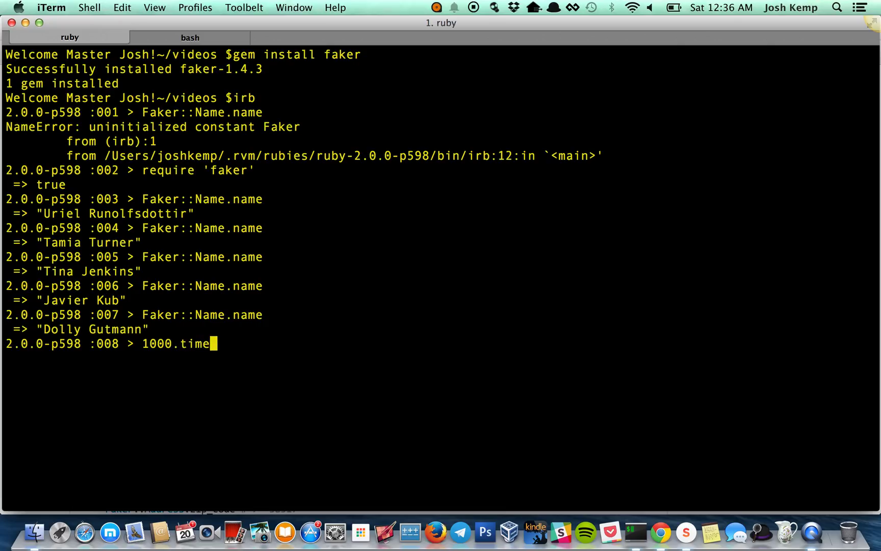
pyautogui.write('s')
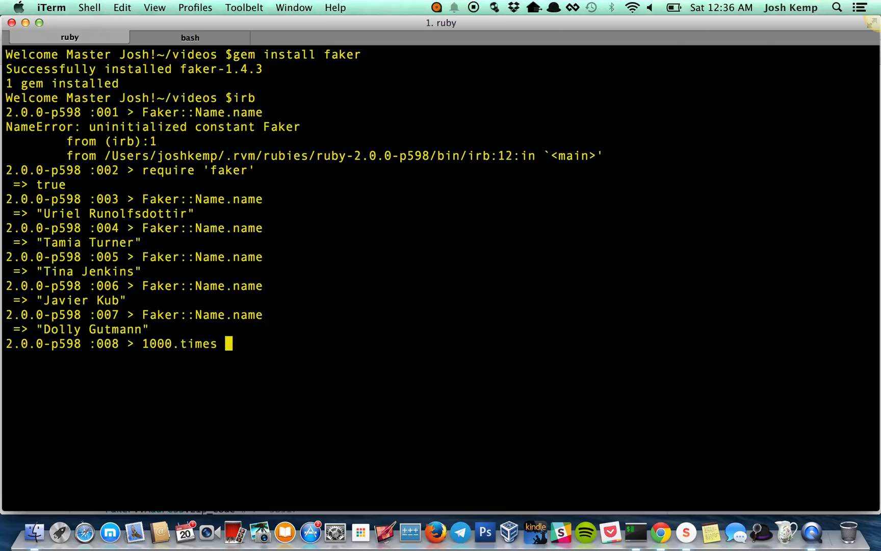
pyautogui.write('do')
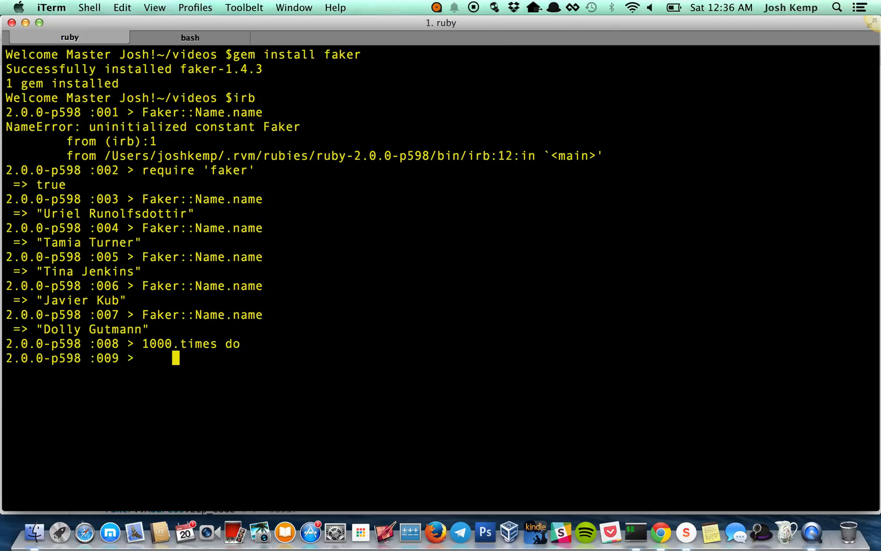
pyautogui.write('file = File')
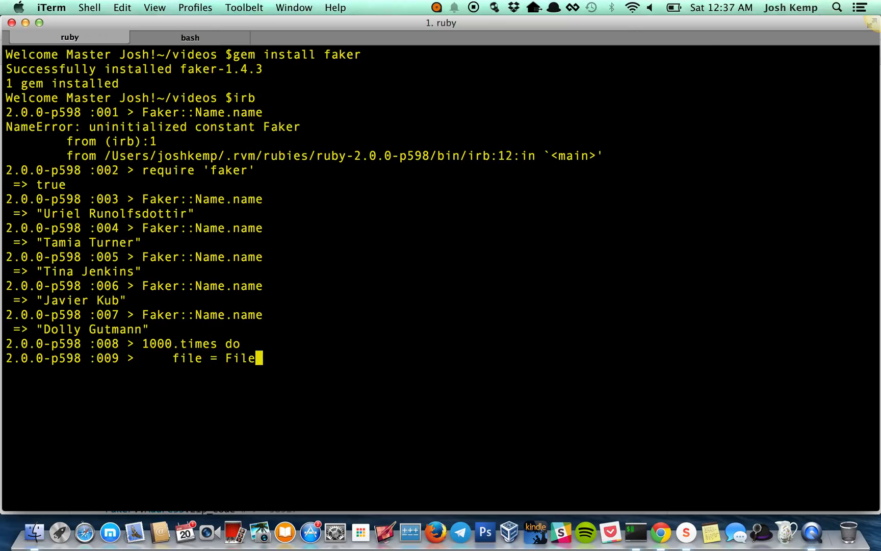
pyautogui.write('.open')
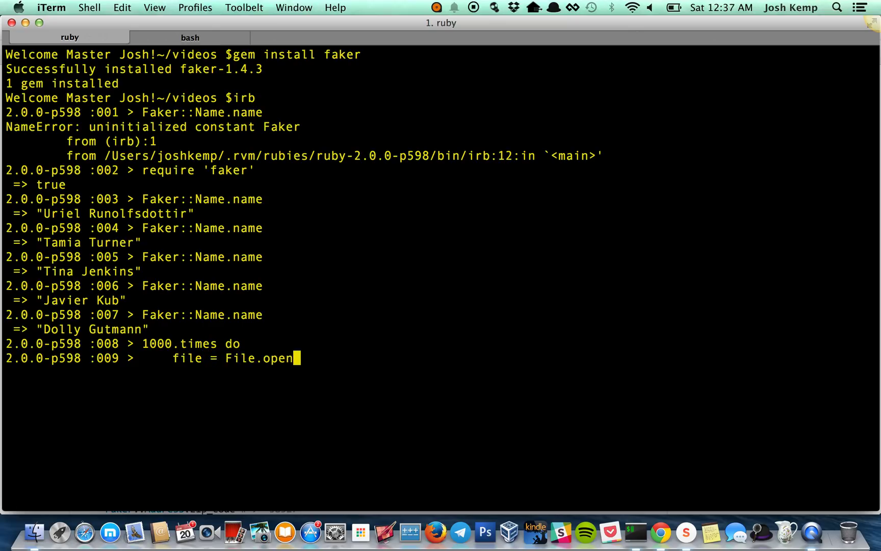
pyautogui.write('(')
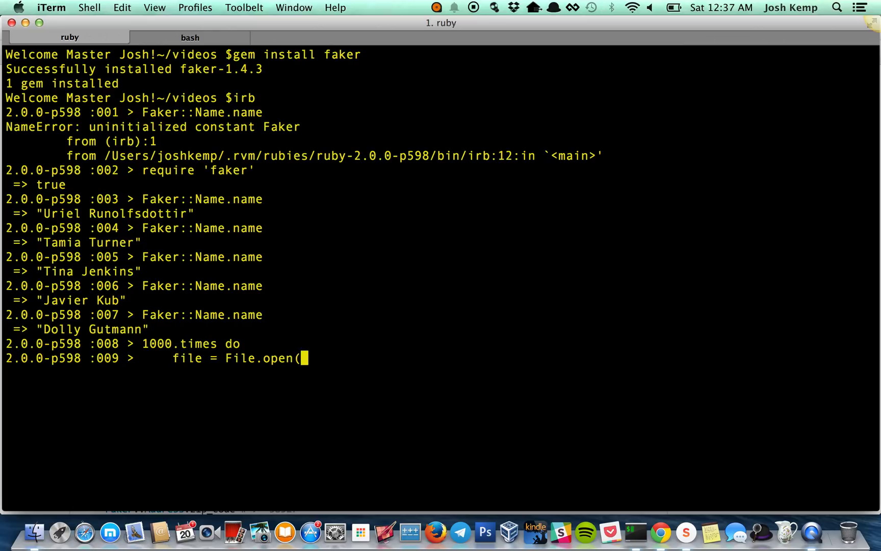
pyautogui.write('"random')
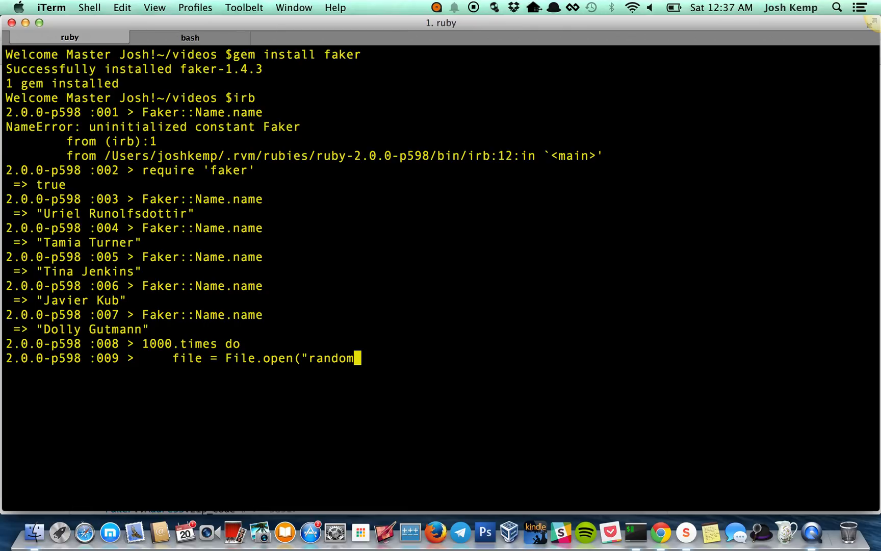
pyautogui.write('_name')
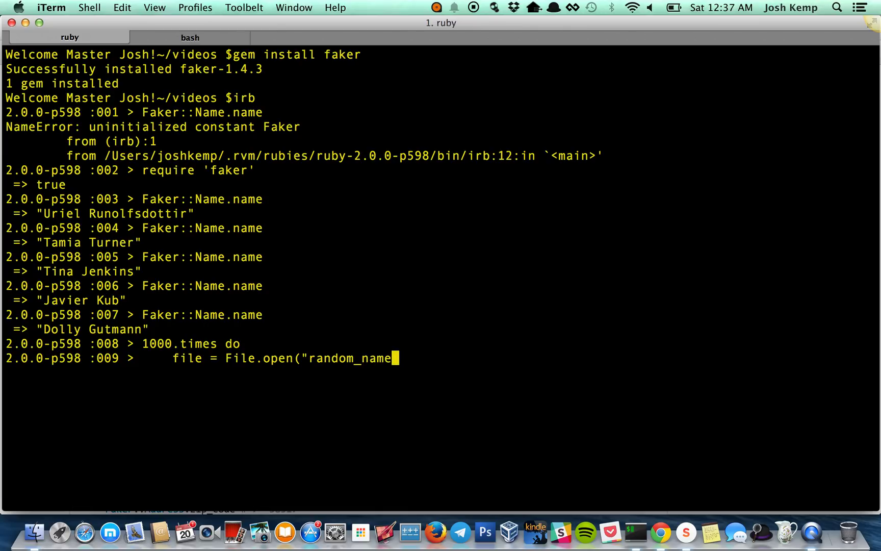
pyautogui.write('s.txt')
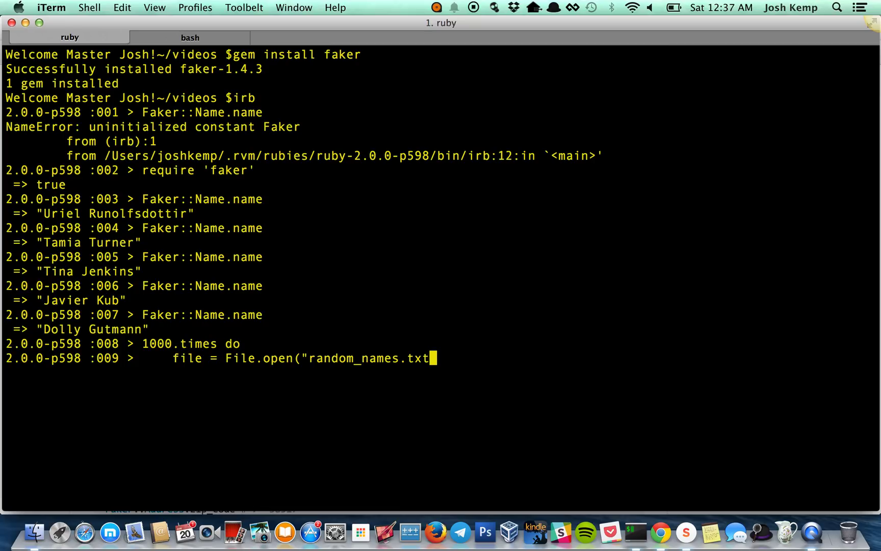
pyautogui.write(', "')
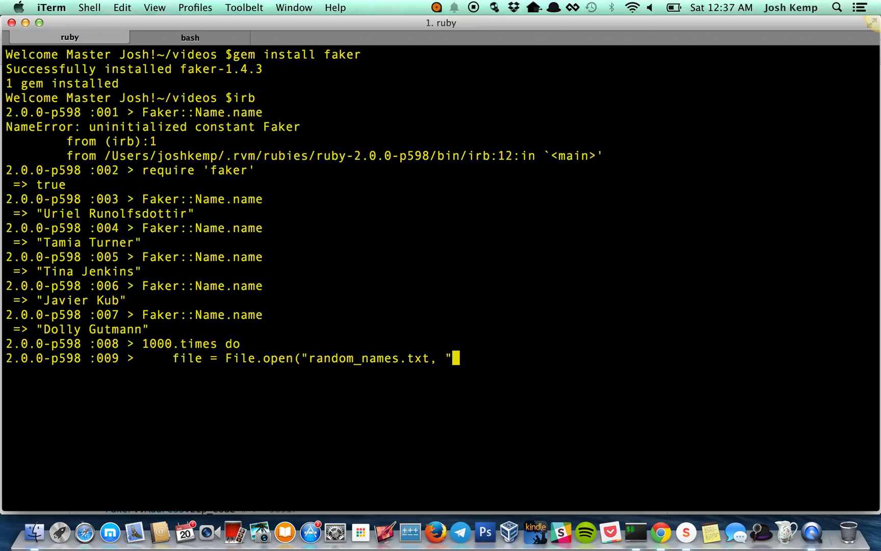
pyautogui.write('w')
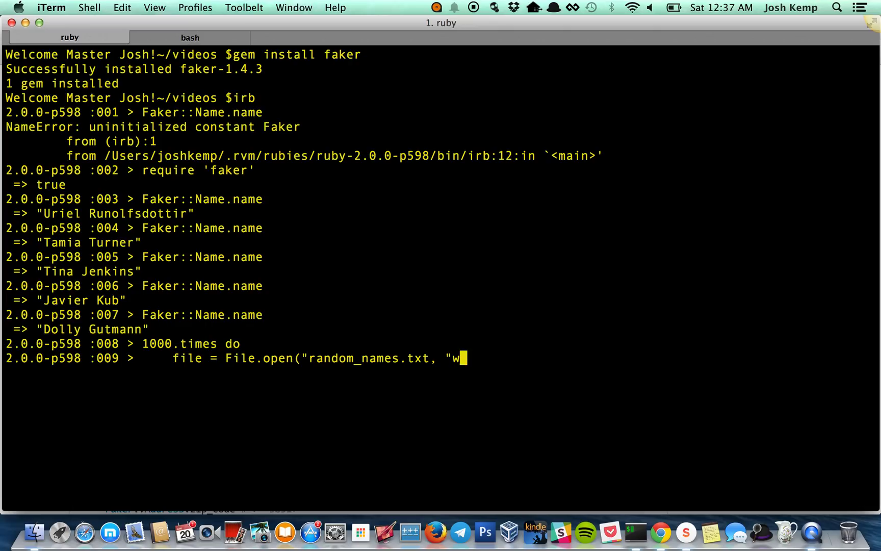
pyautogui.write('"')
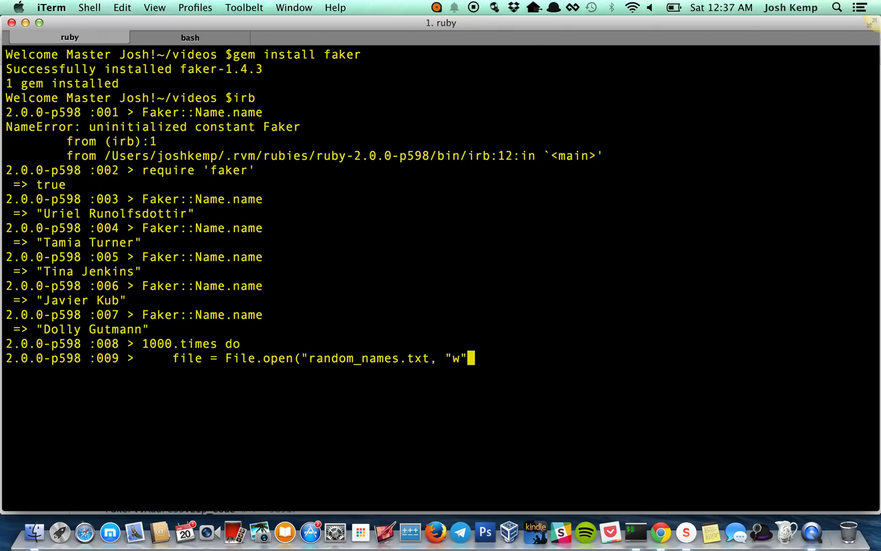
pyautogui.write('a')
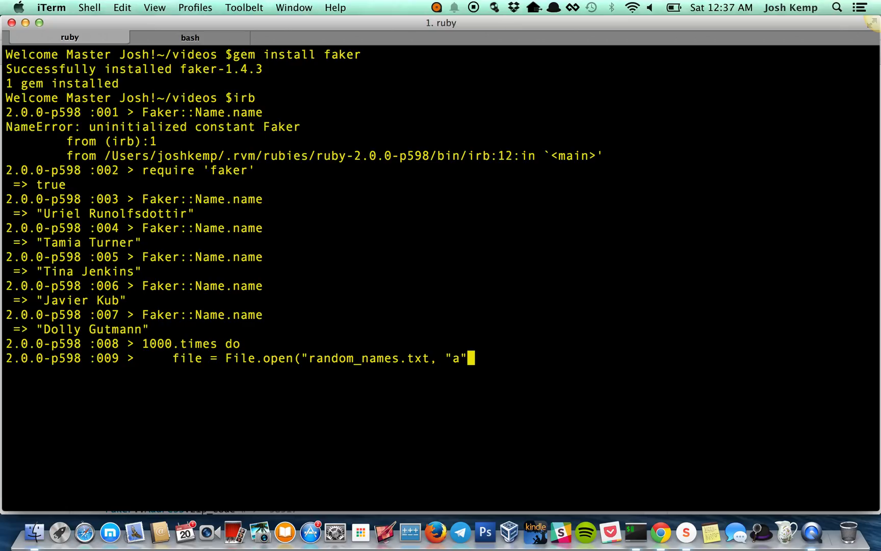
pyautogui.write(')')
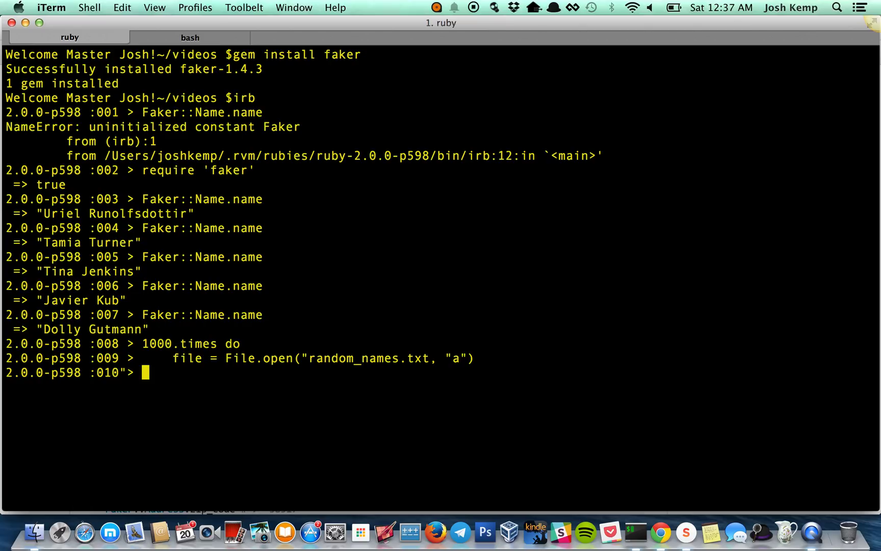
# Write Faker::Name.name to the file with file.puts, close it with file.close, and end the loop
pyautogui.write('file')
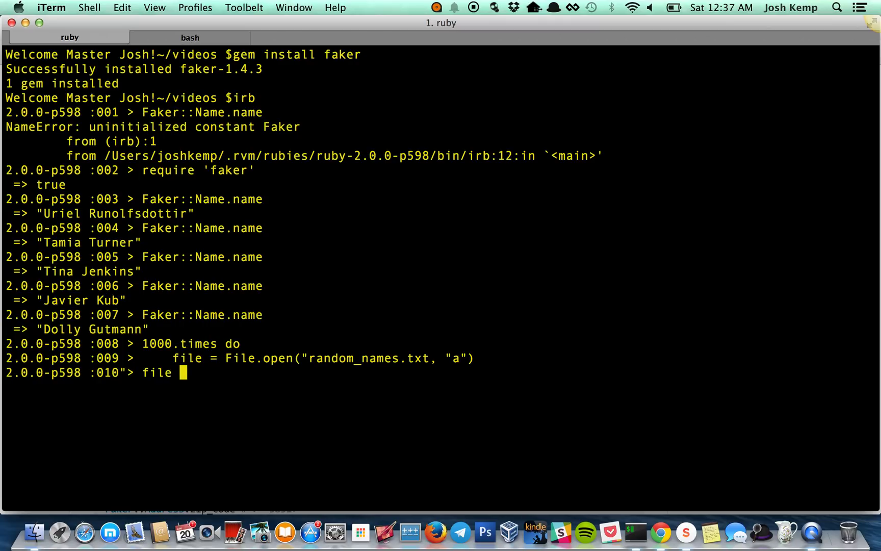
pyautogui.write('p')
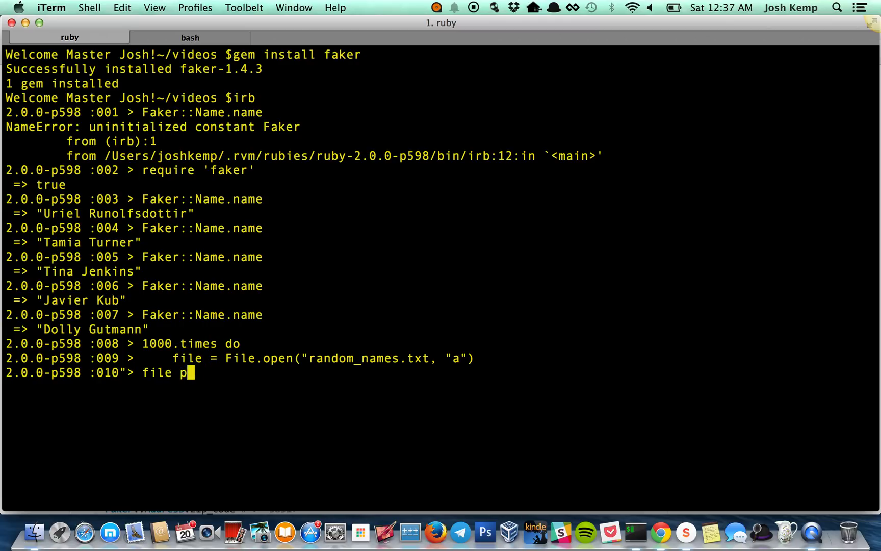
pyautogui.press('Backspace')
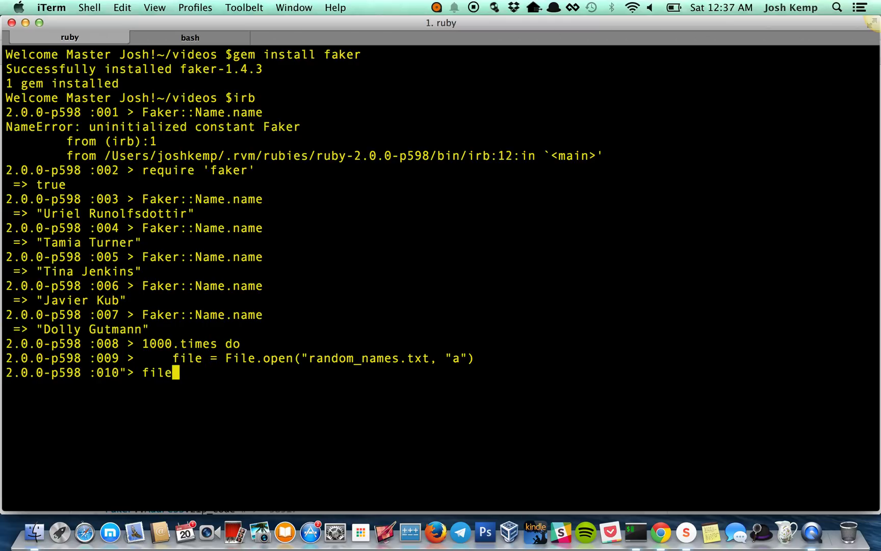
pyautogui.write('.puts')
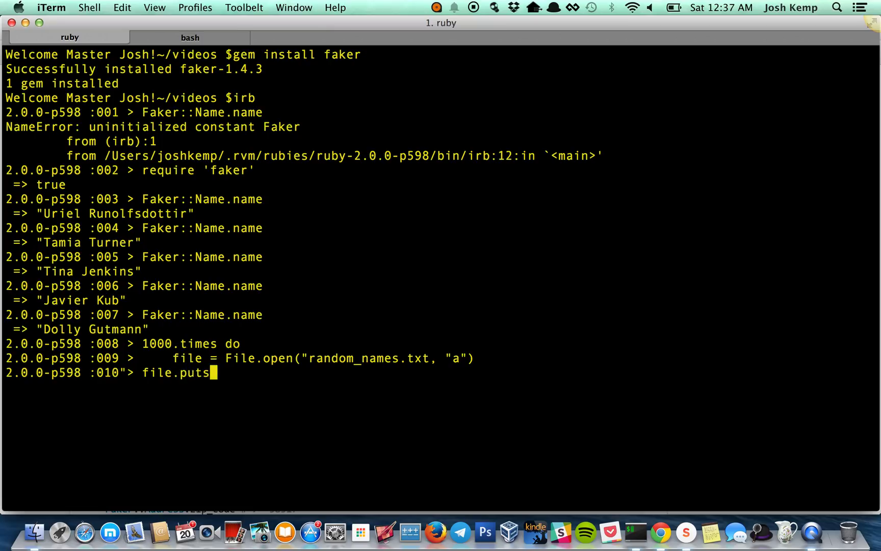
pyautogui.write('K')
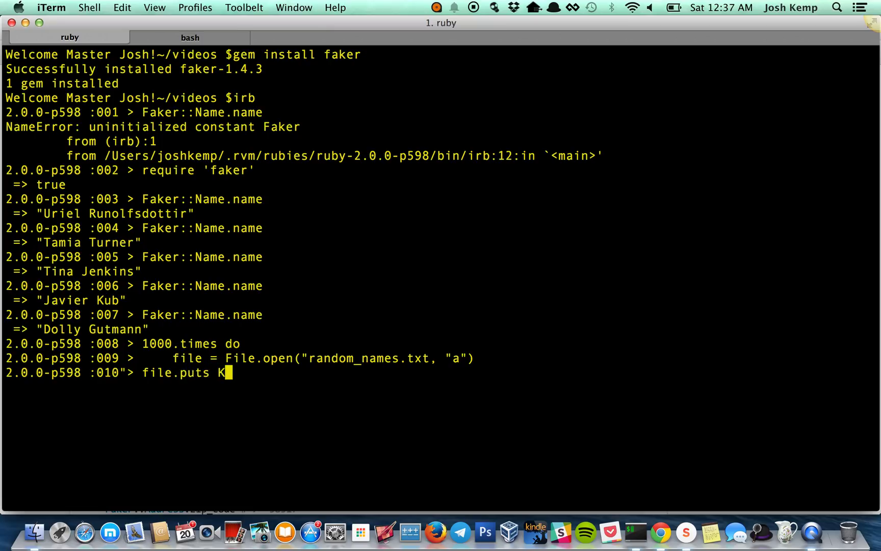
pyautogui.press('Backspace')
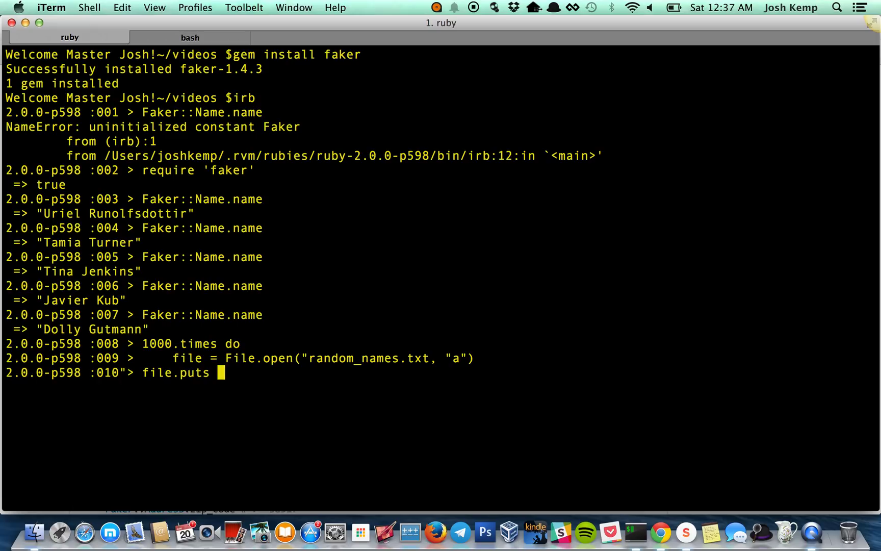
pyautogui.write('Fake')
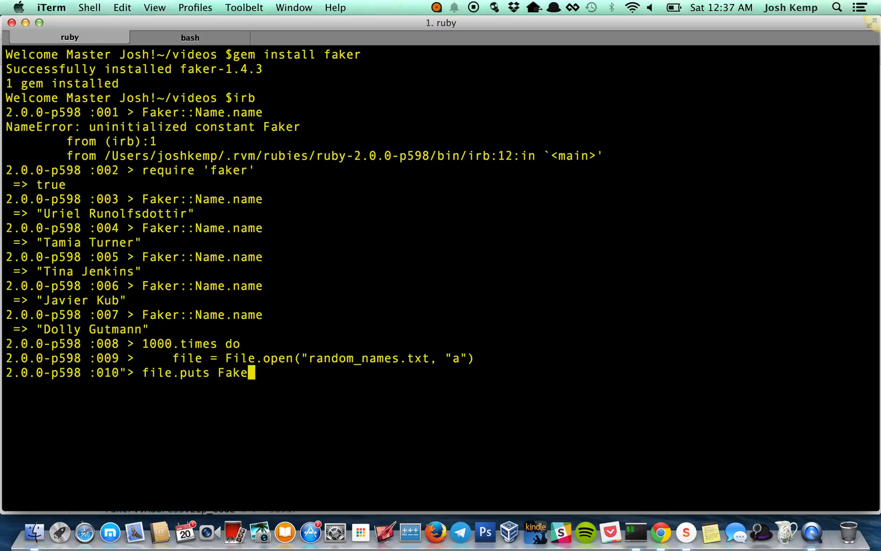
pyautogui.write('r::Name')
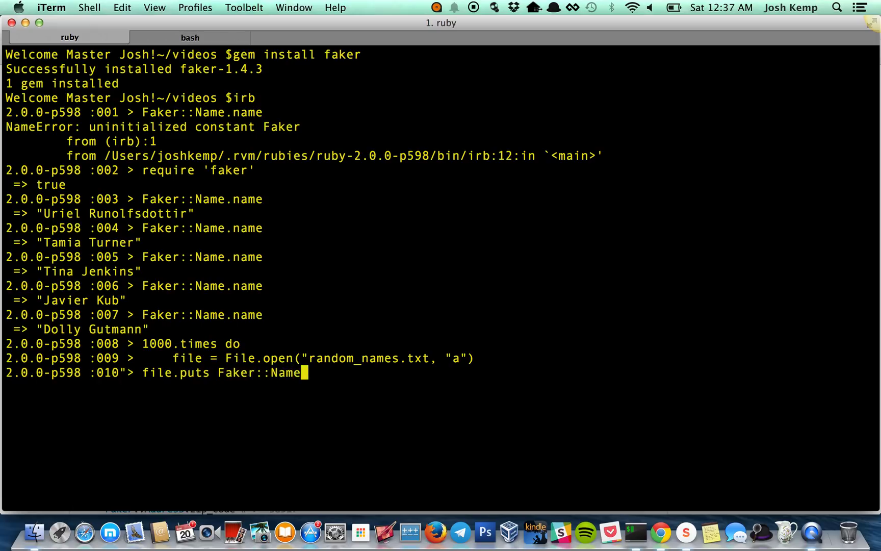
pyautogui.write('.name')
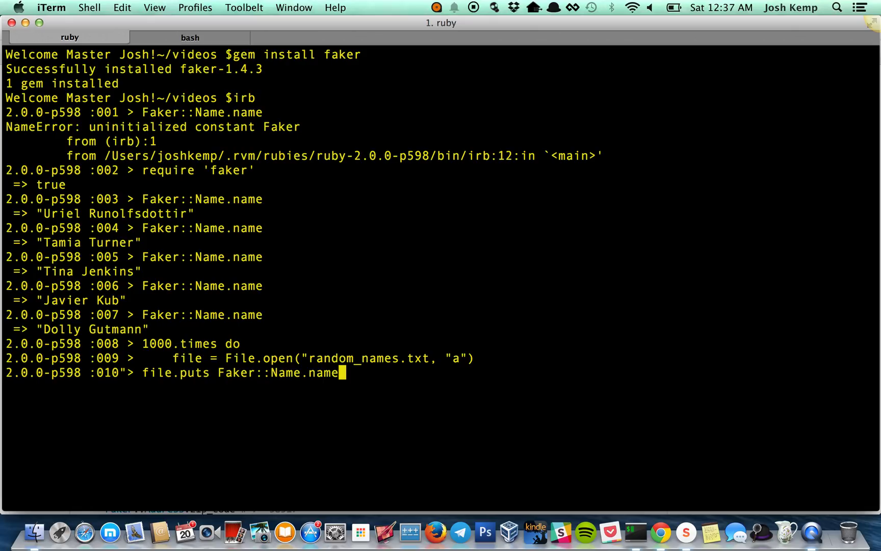
pyautogui.write('file')
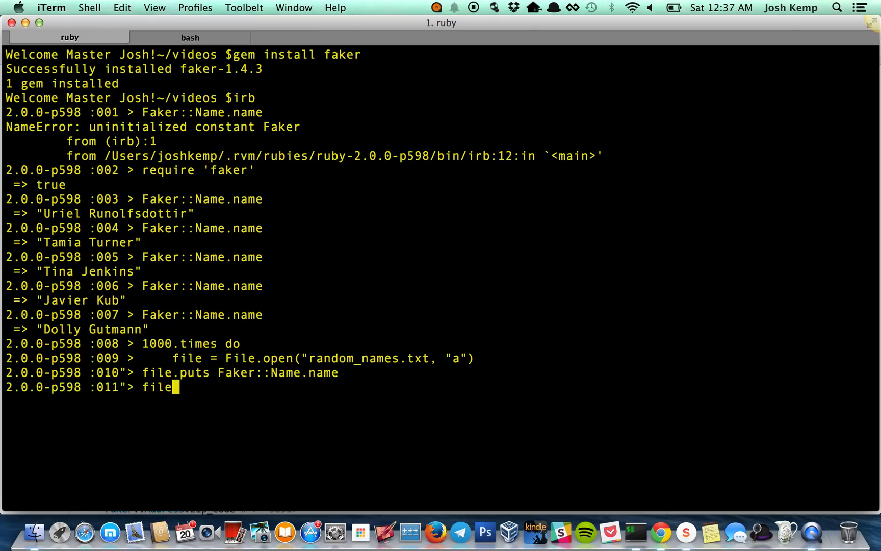
pyautogui.write('.close')
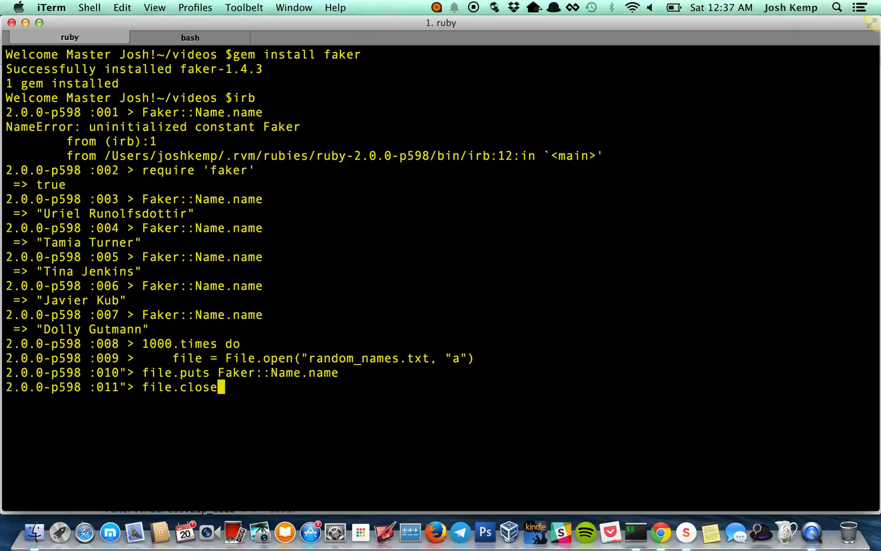
pyautogui.write('end')
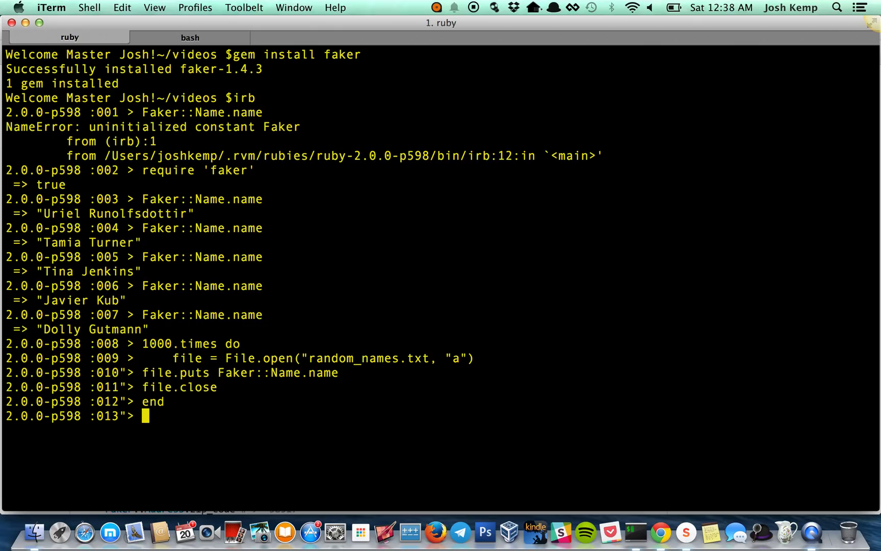
# Retype the file.close and File.open loop lines, then abort the broken irb session with Ctrl+C
pyautogui.click(190, 37)
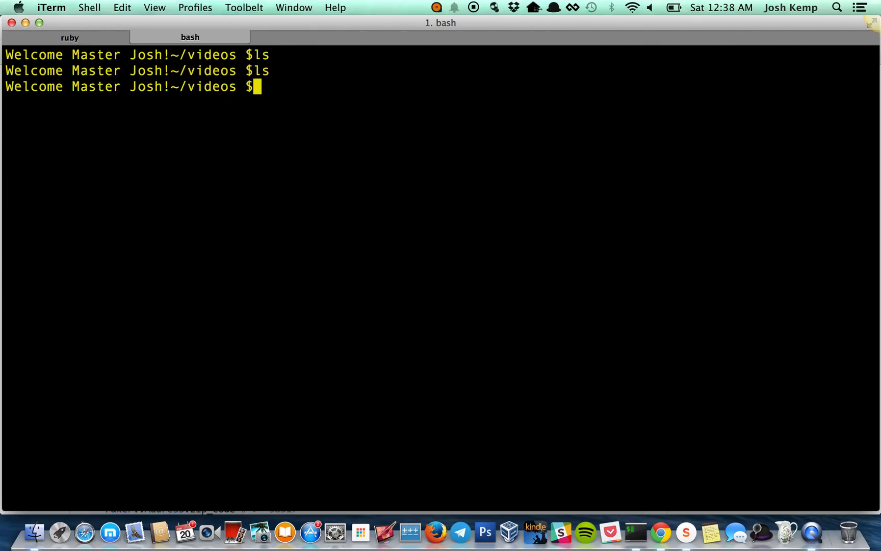
pyautogui.click(71, 37)
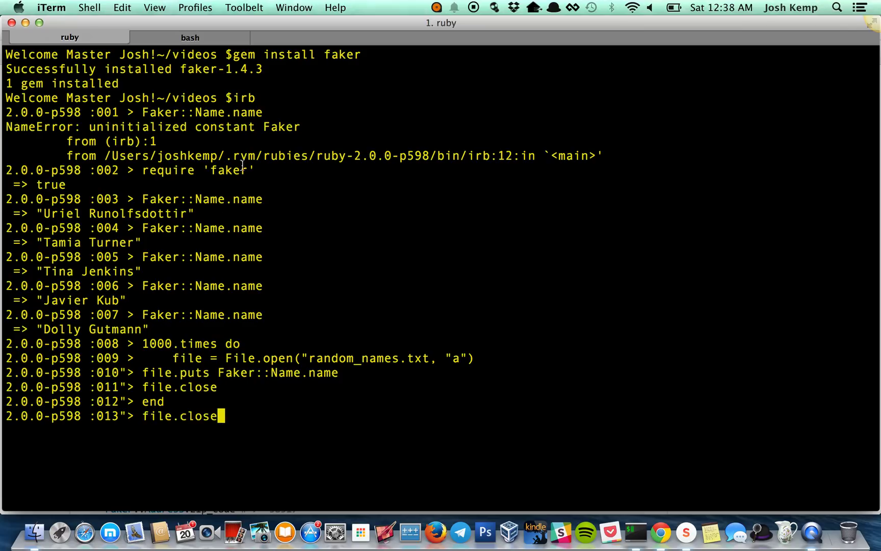
pyautogui.moveTo(439, 365)
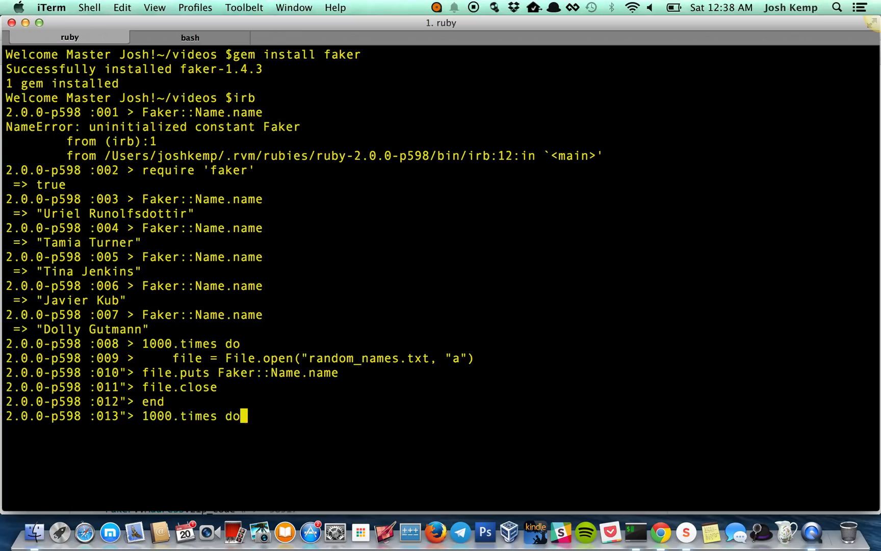
pyautogui.write('file.close')
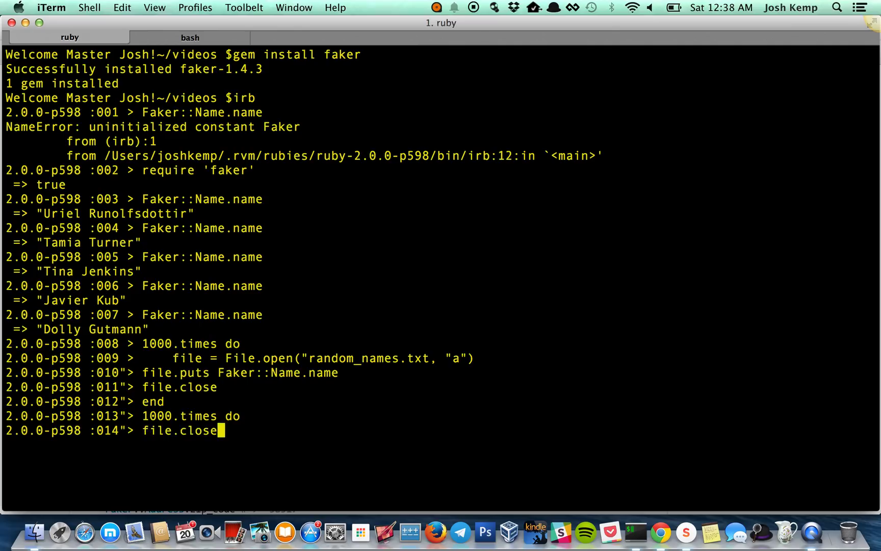
pyautogui.write('file = File.open("random_names.txt, "a")')
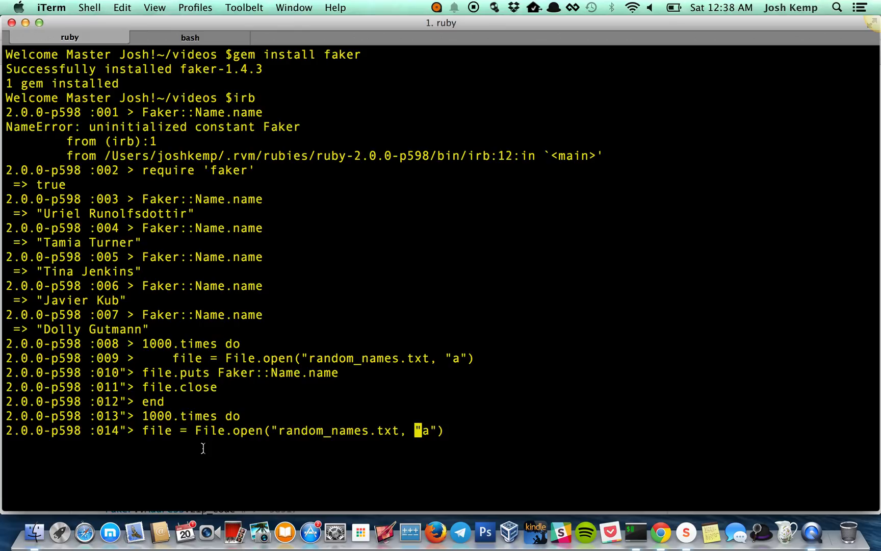
pyautogui.press('Ctrl+c')
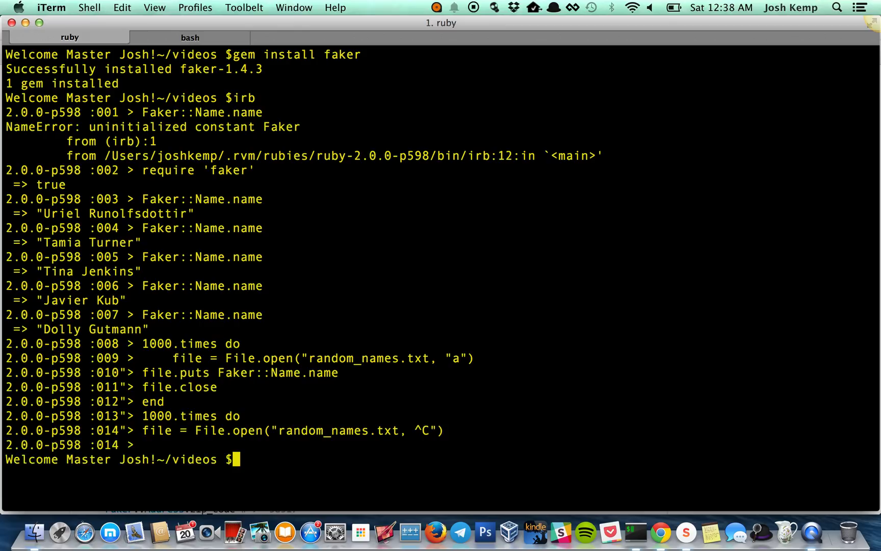
# Start a fresh irb and retype the 1000.times loop appending Faker names to random_names.txt
pyautogui.write('irb')
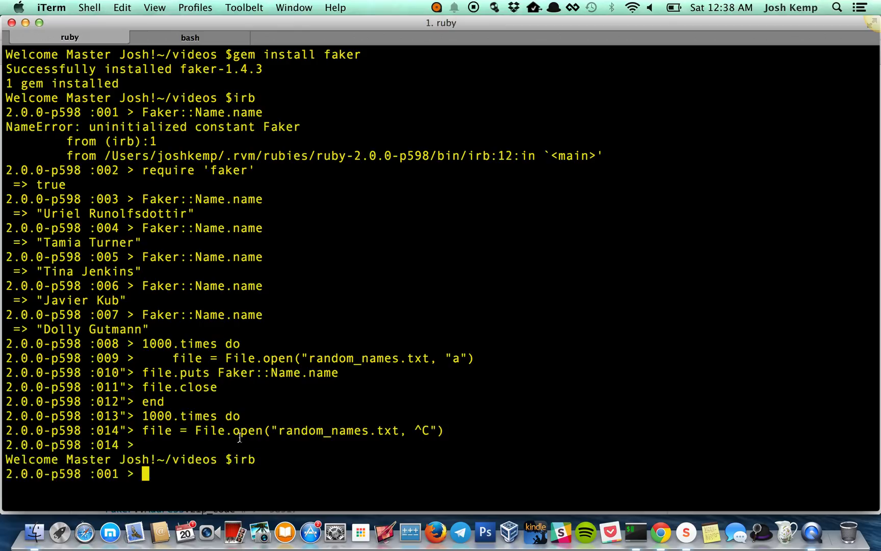
pyautogui.doubleClick(191, 344)
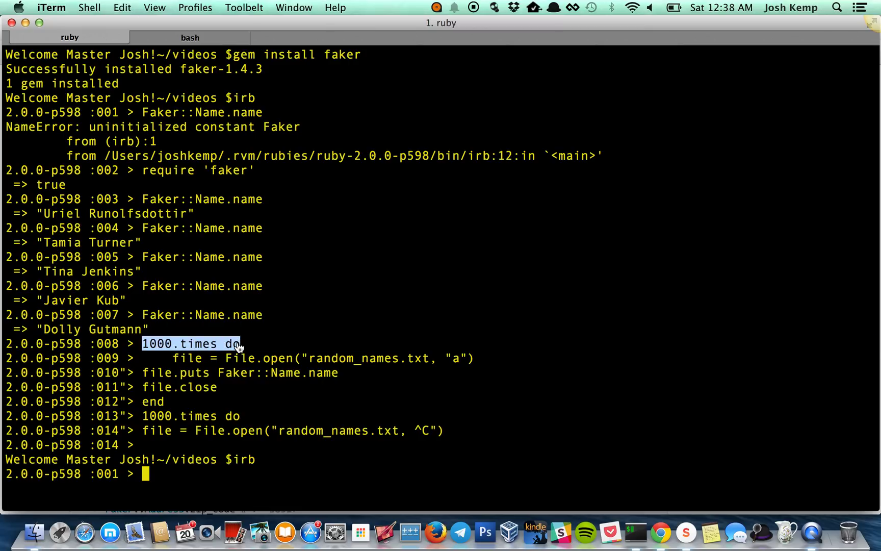
pyautogui.write('1000.times do')
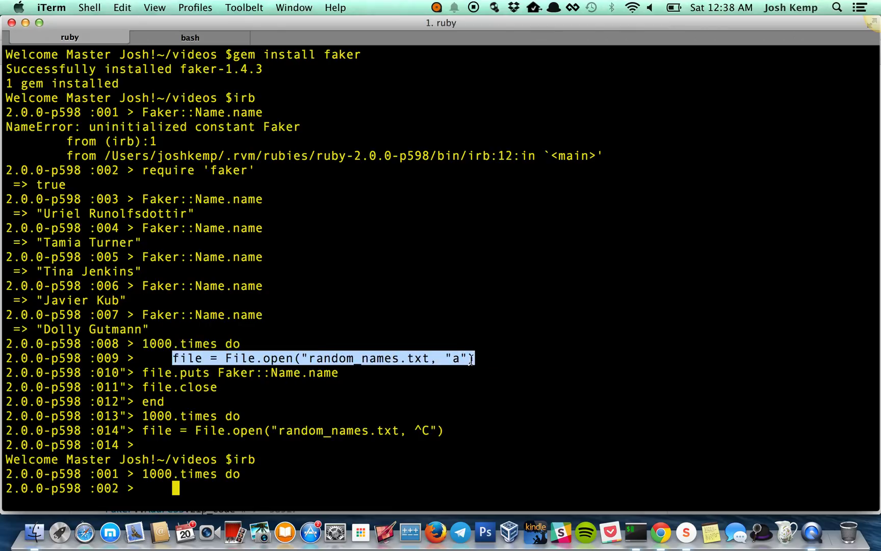
pyautogui.write('file = File.open("random_names.txt, "a")')
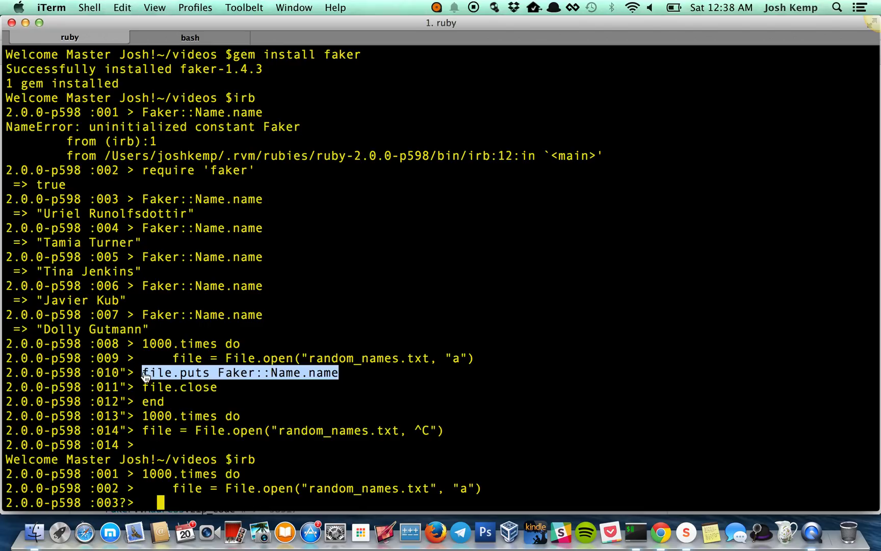
pyautogui.write('file.puts Faker::Name.name')
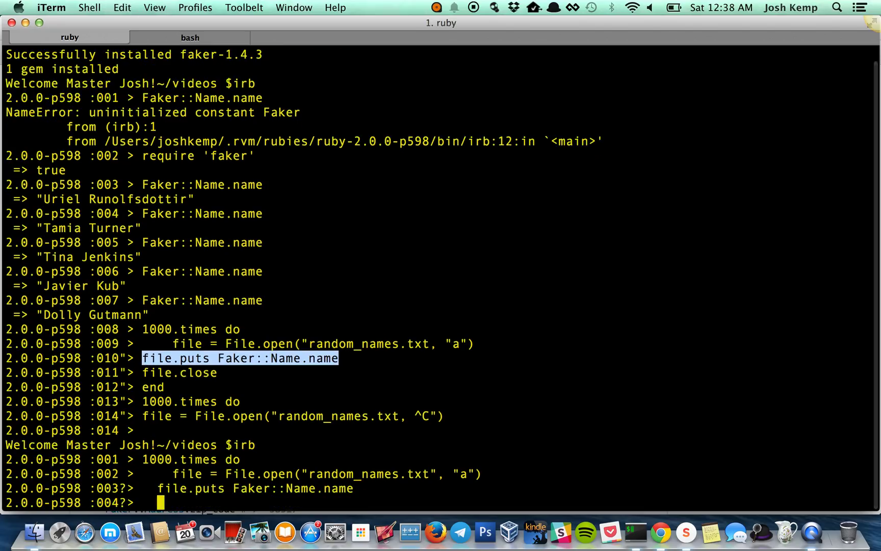
pyautogui.write('file.close')
pyautogui.write('end')
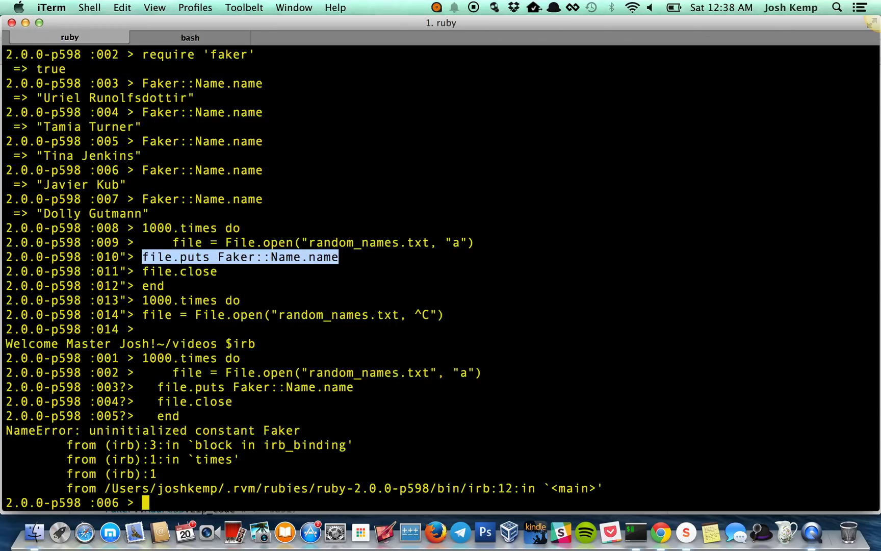
# Reload faker and run the 1000-iteration loop writing Faker::Name.name to random_names.txt
pyautogui.write('rre')
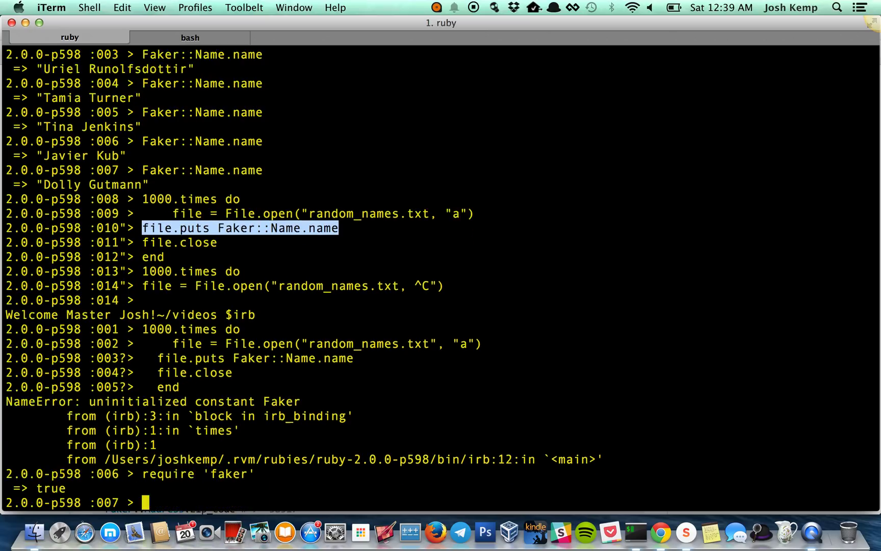
pyautogui.moveTo(273, 380)
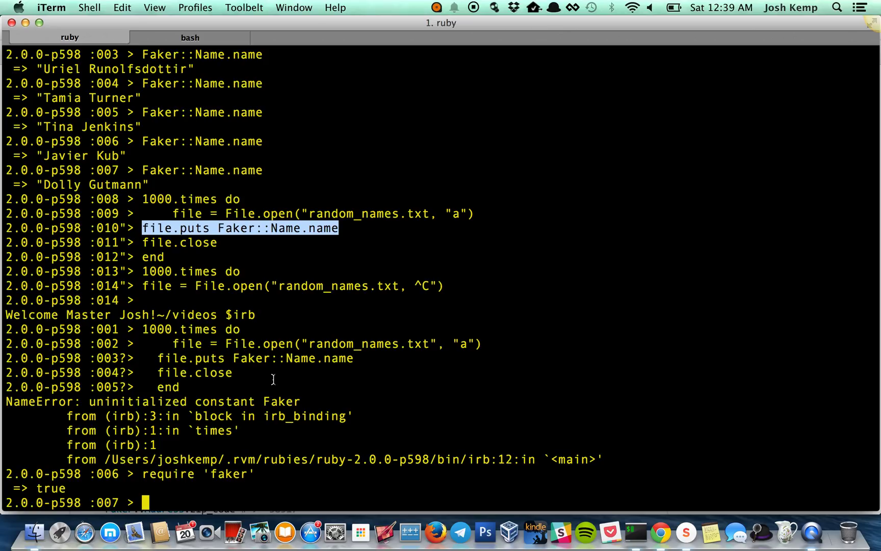
pyautogui.write('1000.times do')
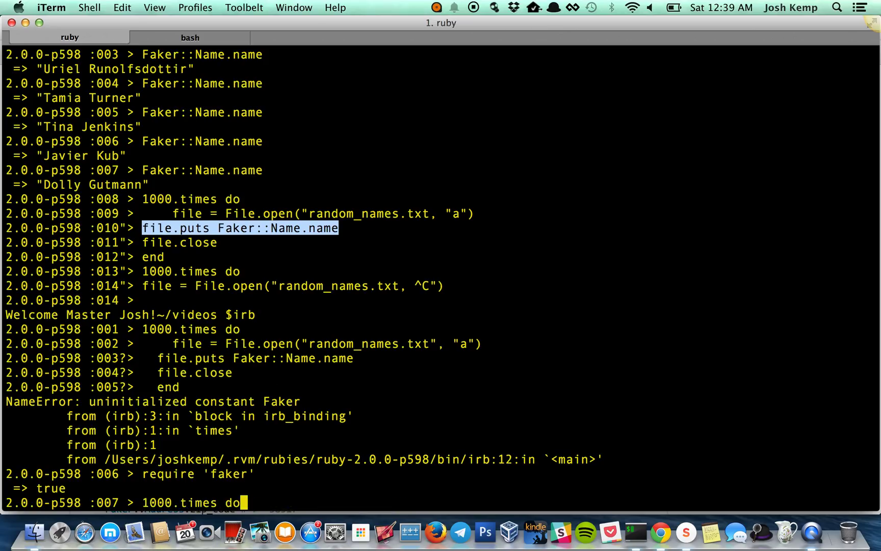
pyautogui.write('1000.times do')
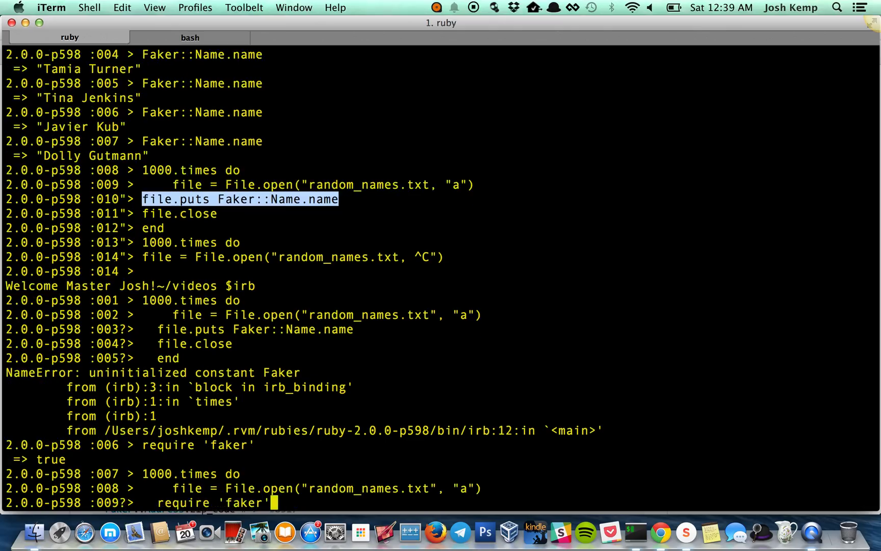
pyautogui.write('file.puts Faker::Name.name')
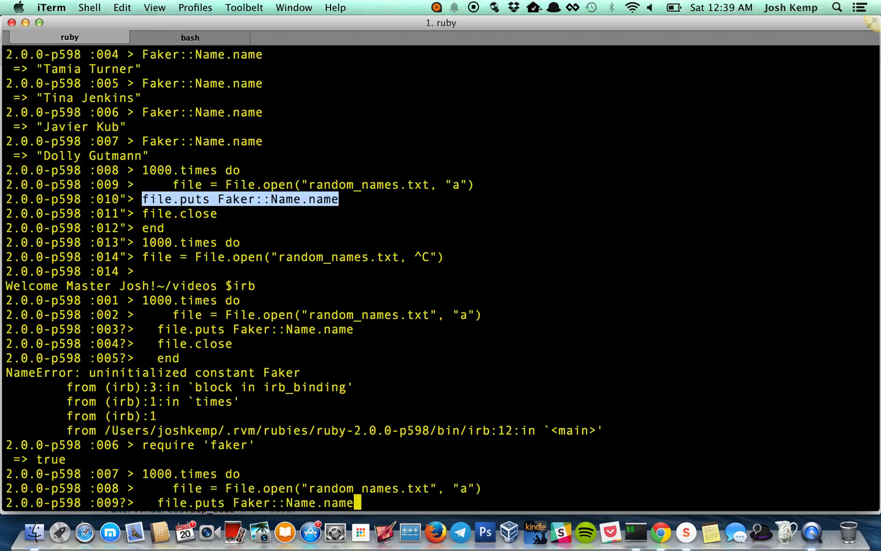
pyautogui.press('Return')
pyautogui.write('file.close')
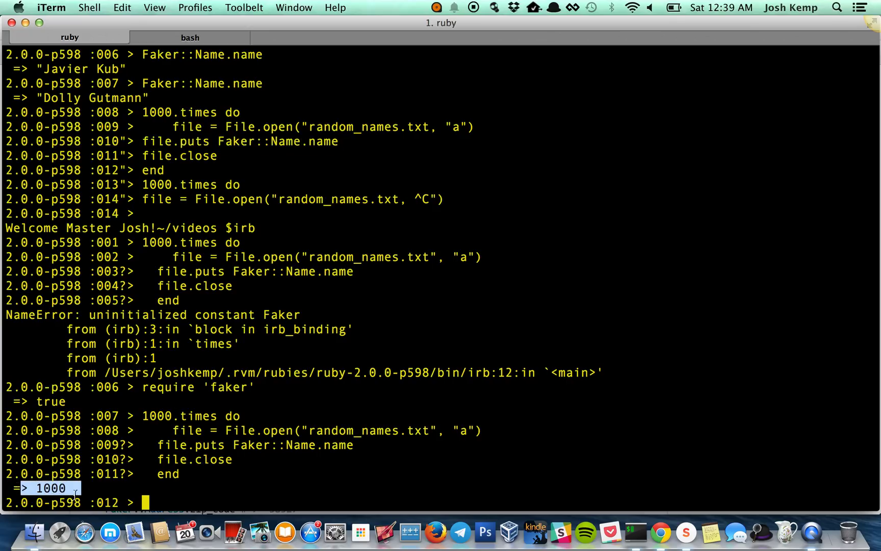
# In the bash tab, page through random_names.txt with more and quit back to the prompt
pyautogui.click(190, 37)
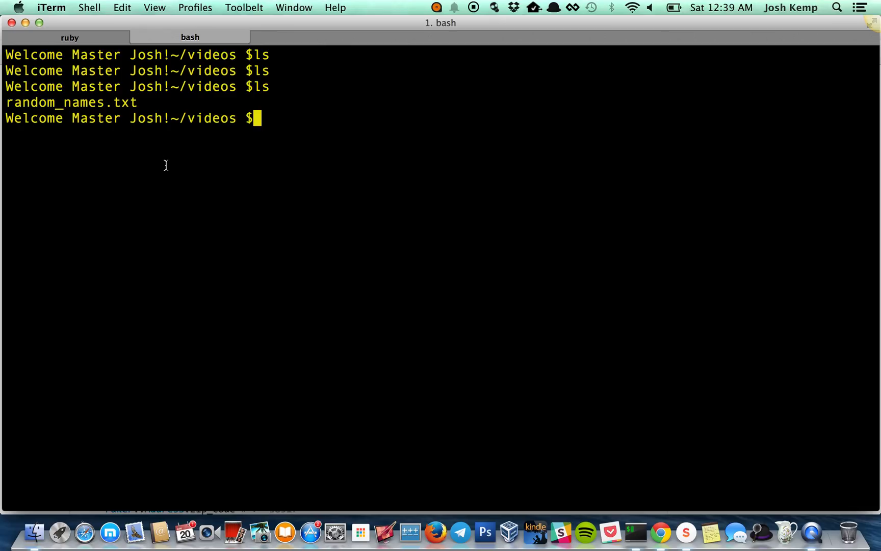
pyautogui.write('more')
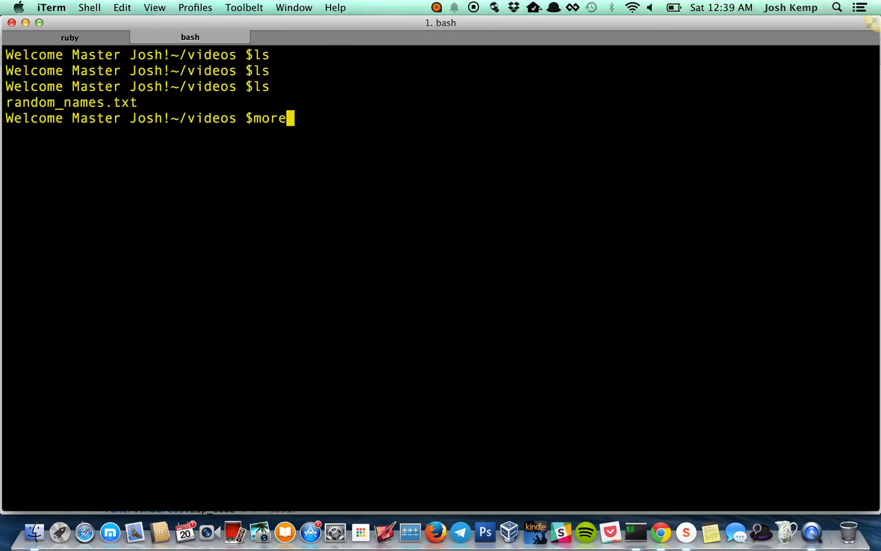
pyautogui.write('ran')
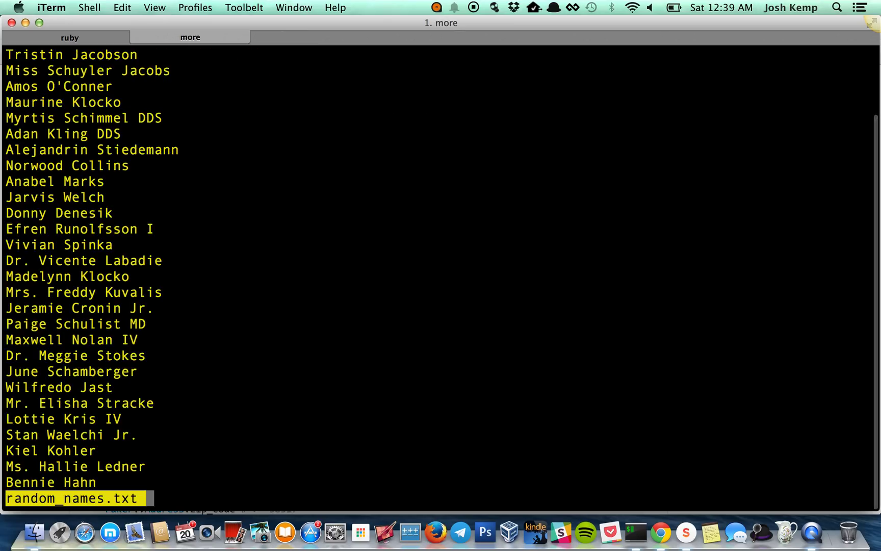
pyautogui.press('escape')
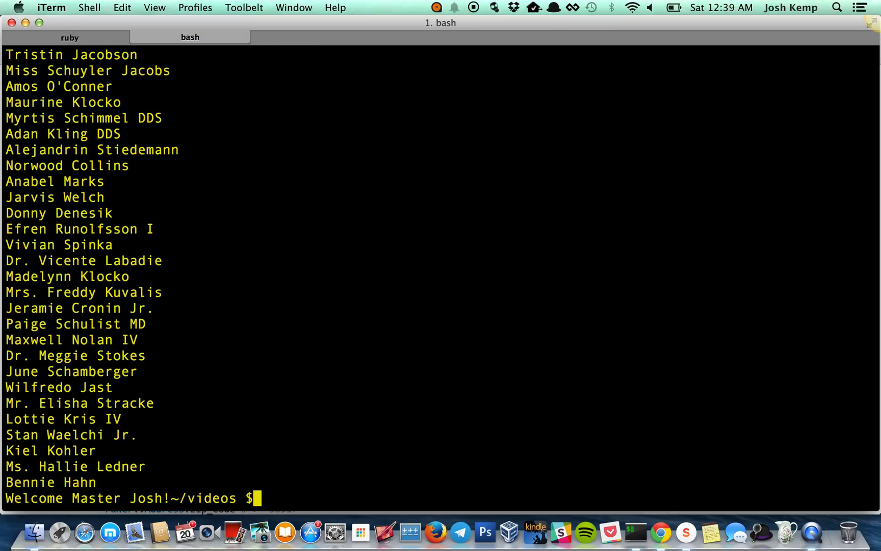
# Run grep S random_names.txt to print only names containing a capital S
pyautogui.write('grep')
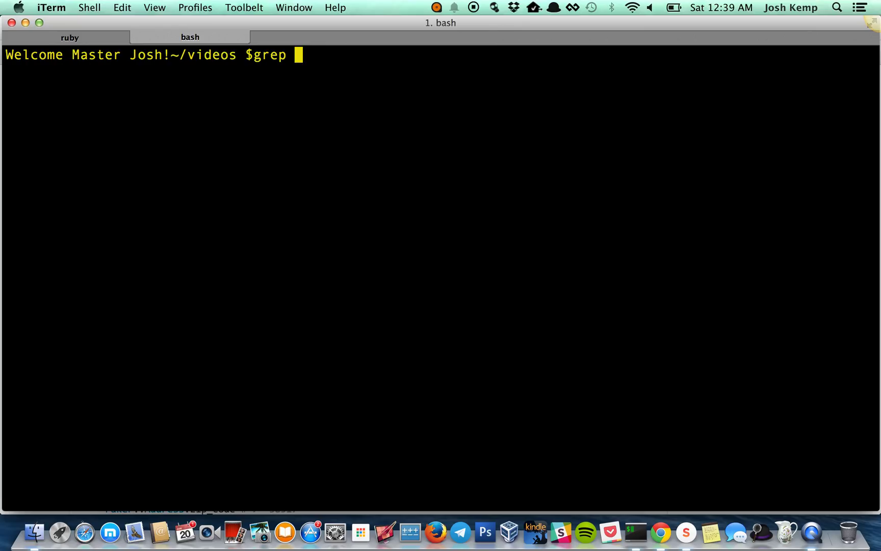
pyautogui.write('"')
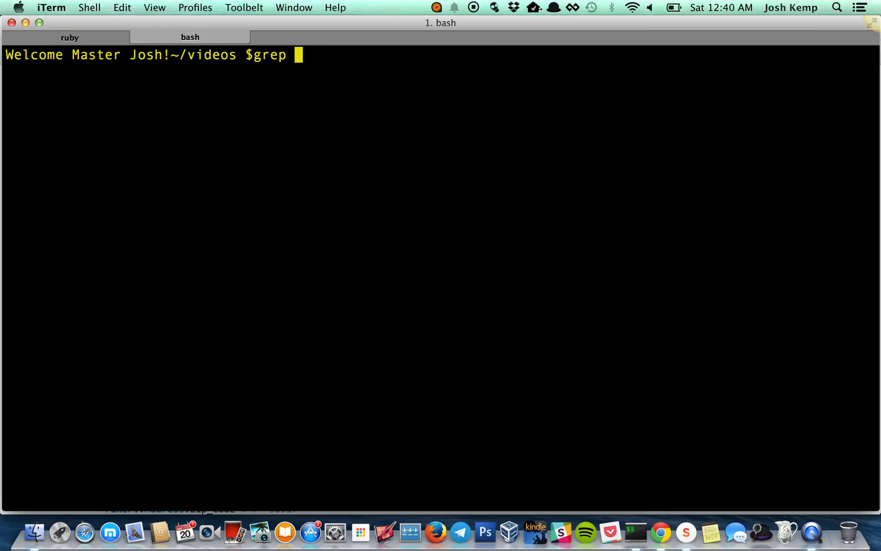
pyautogui.write('S')
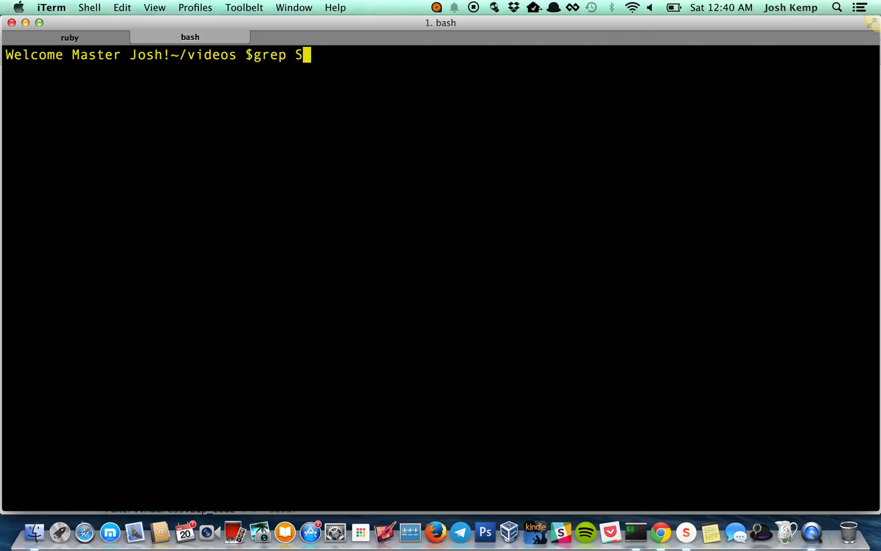
pyautogui.write('random_names.txt')
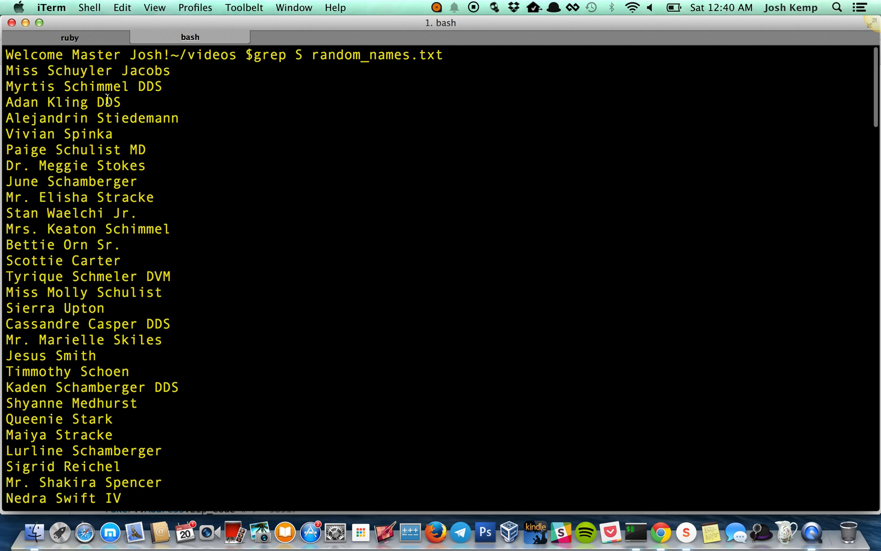
pyautogui.press('Return')
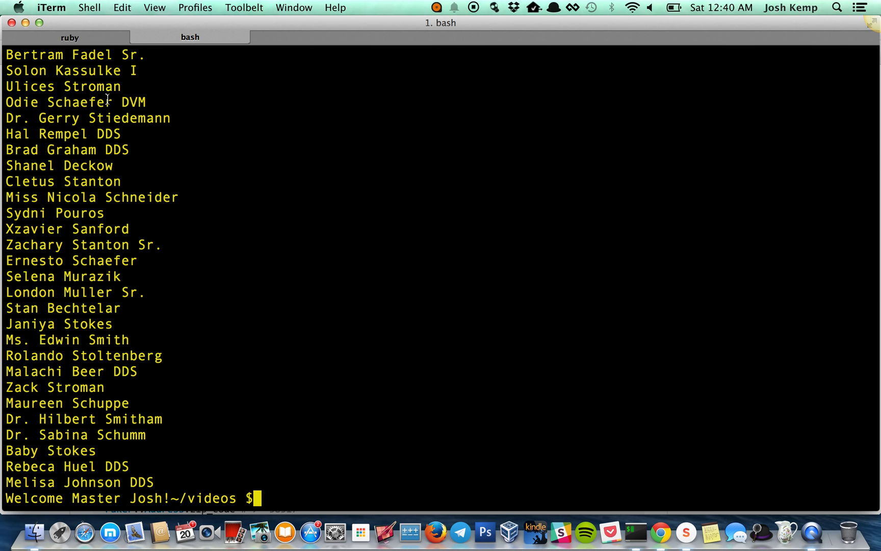
pyautogui.write('grep S random_names.txt |')
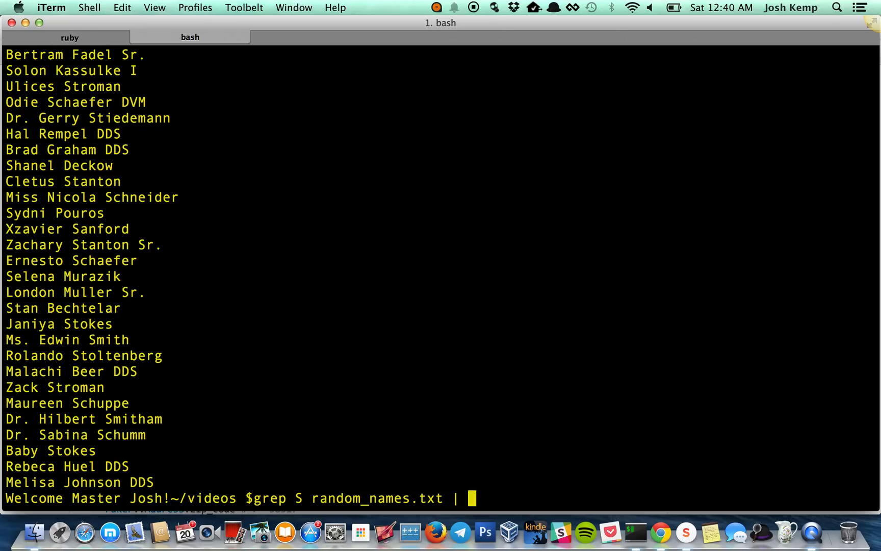
# Pipe the S-filtered names into grep "brown", which returns nothing
pyautogui.write('gre')
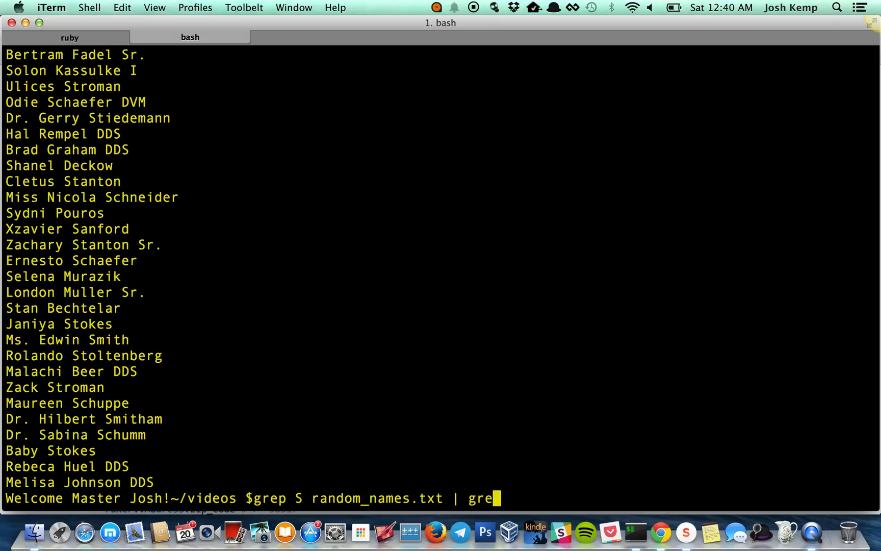
pyautogui.write('p')
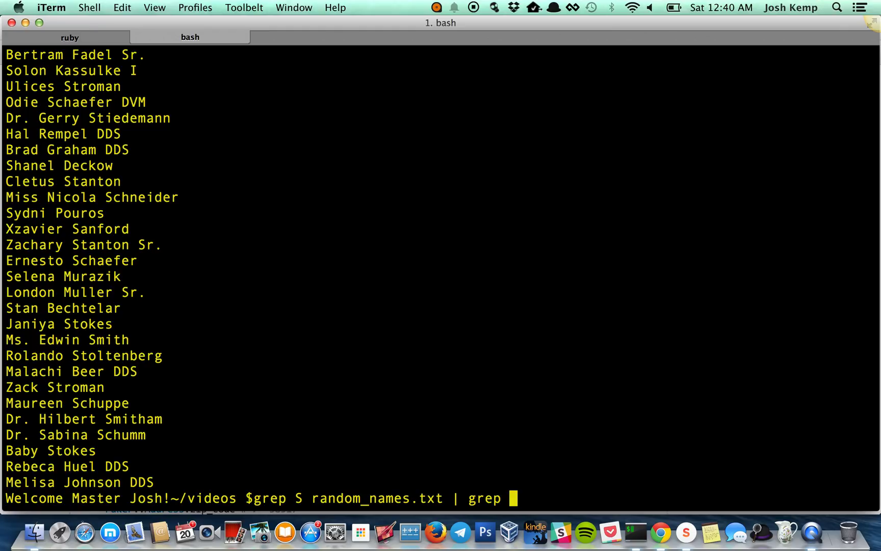
pyautogui.write('"')
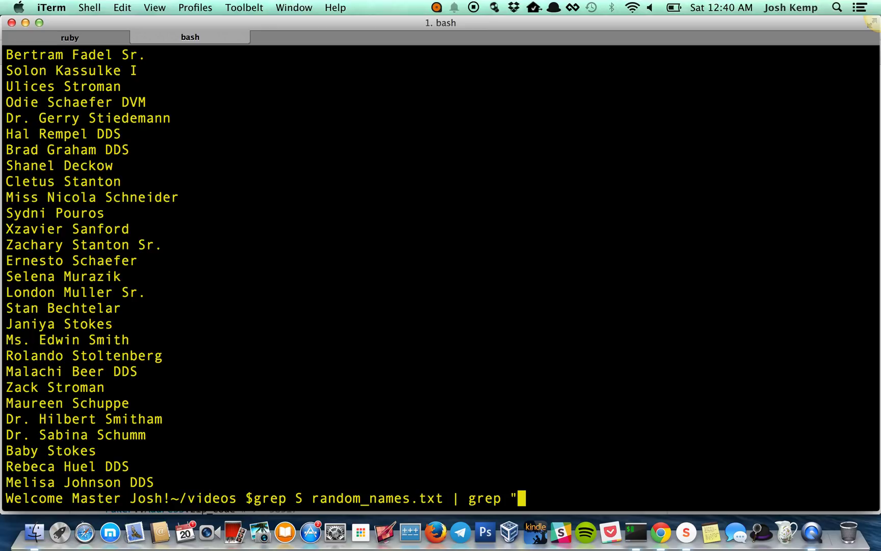
pyautogui.moveTo(437, 538)
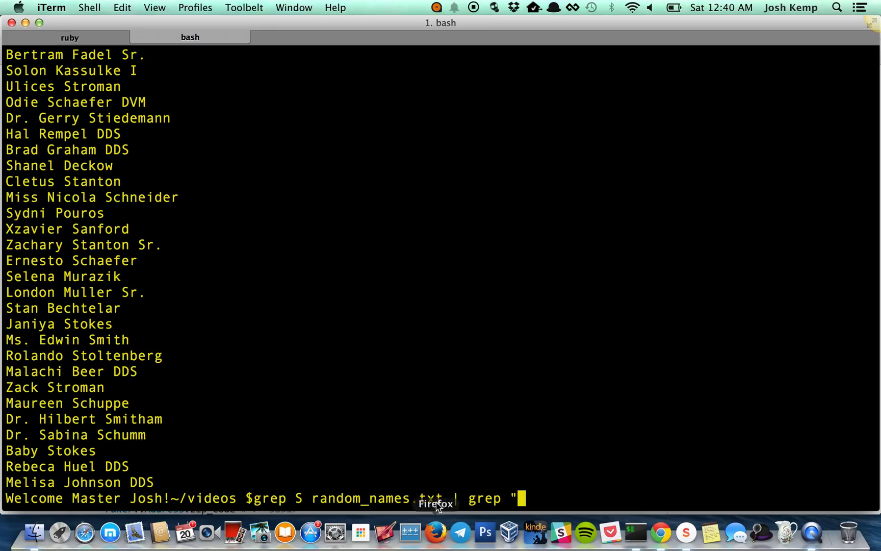
pyautogui.moveTo(249, 498); pyautogui.dragTo(444, 498)
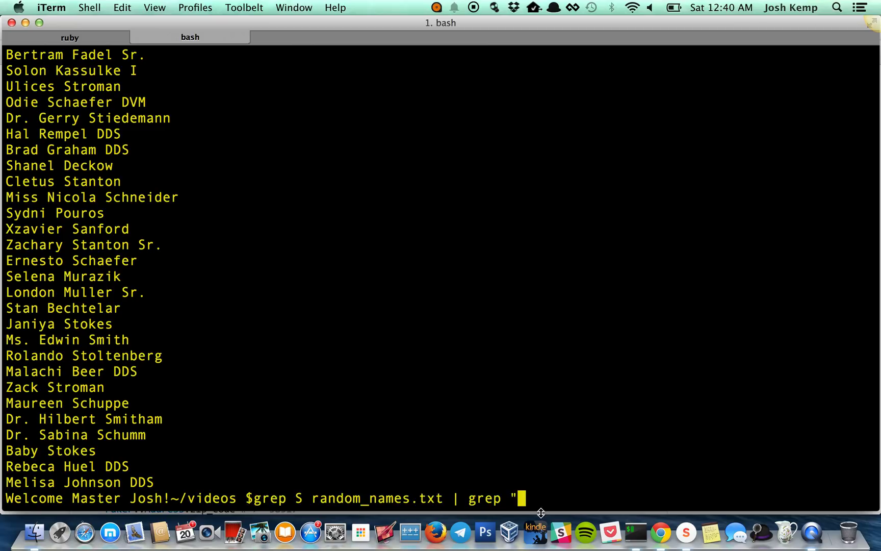
pyautogui.write('brown"')
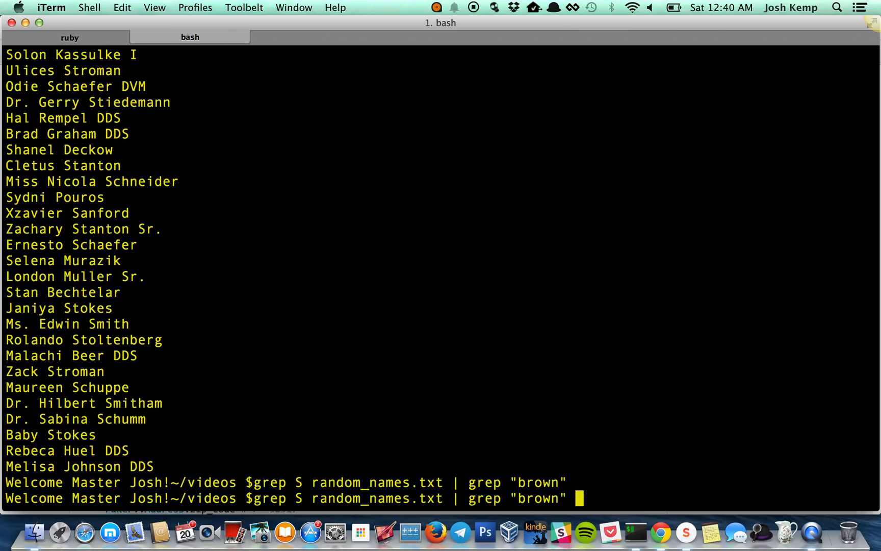
pyautogui.press('Backspace')
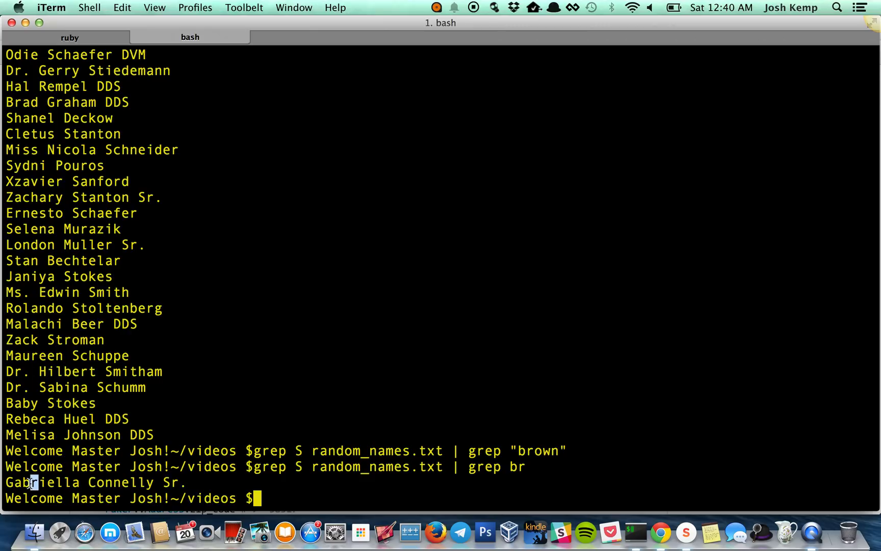
pyautogui.moveTo(185, 485)
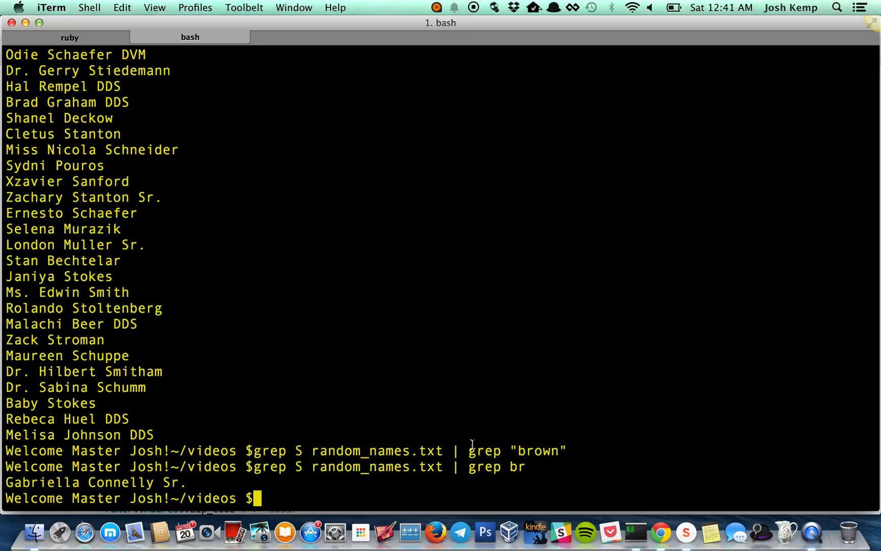
# Run grep S random_names.txt | grep br, returning only Gabriella Connelly Sr
pyautogui.write('grep S random_names.txt | grep br')
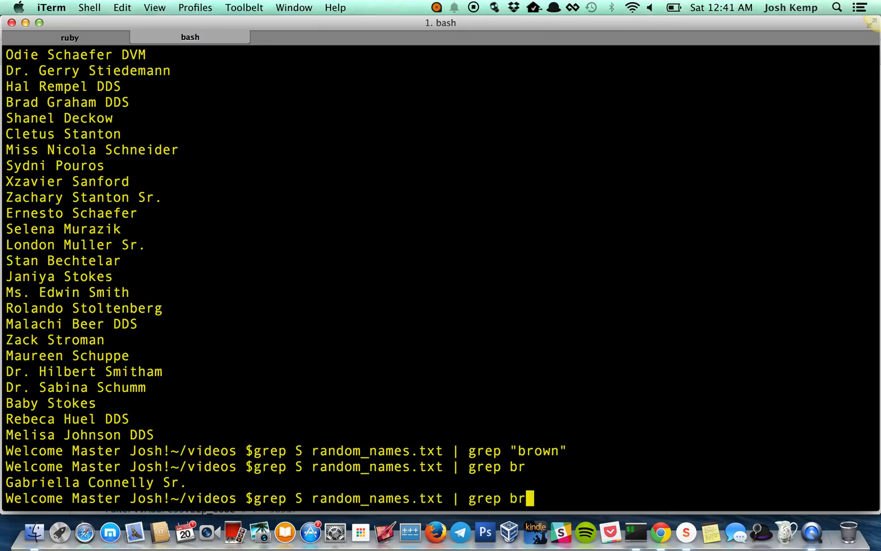
pyautogui.write('|')
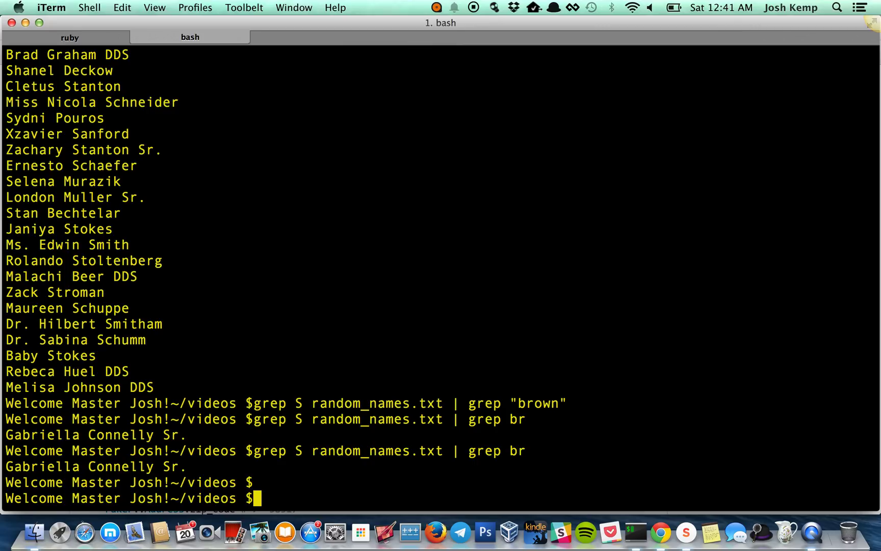
# Rerun the grep S | grep br pipeline while trying out the > redirect character
pyautogui.write('grep S random_names.txt | grep br')
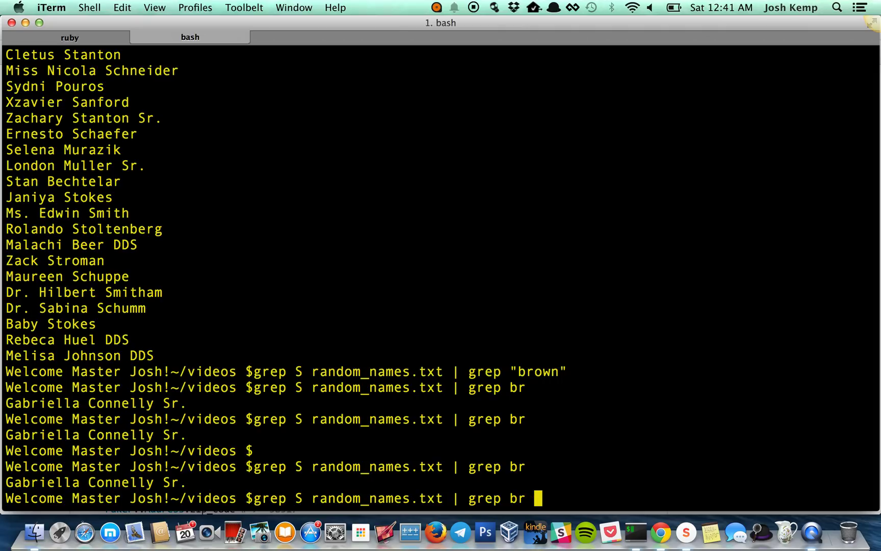
pyautogui.write('>')
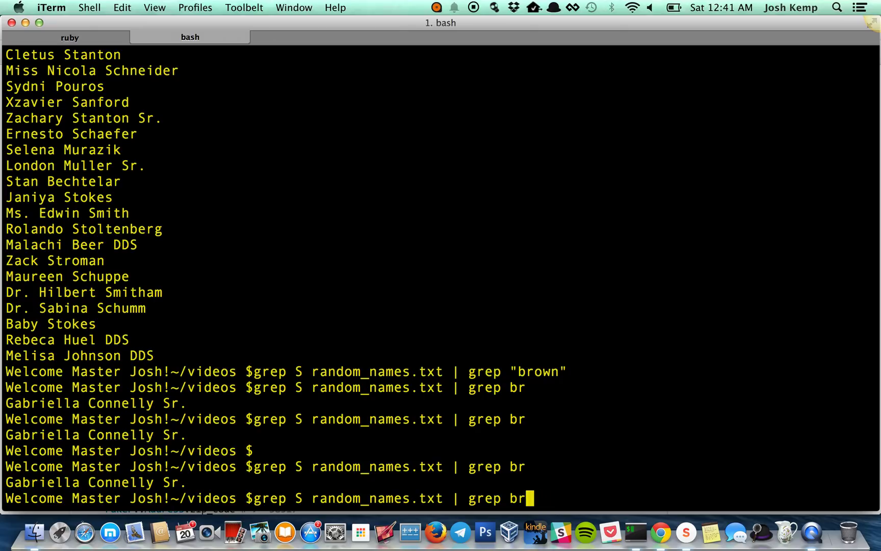
pyautogui.write('>')
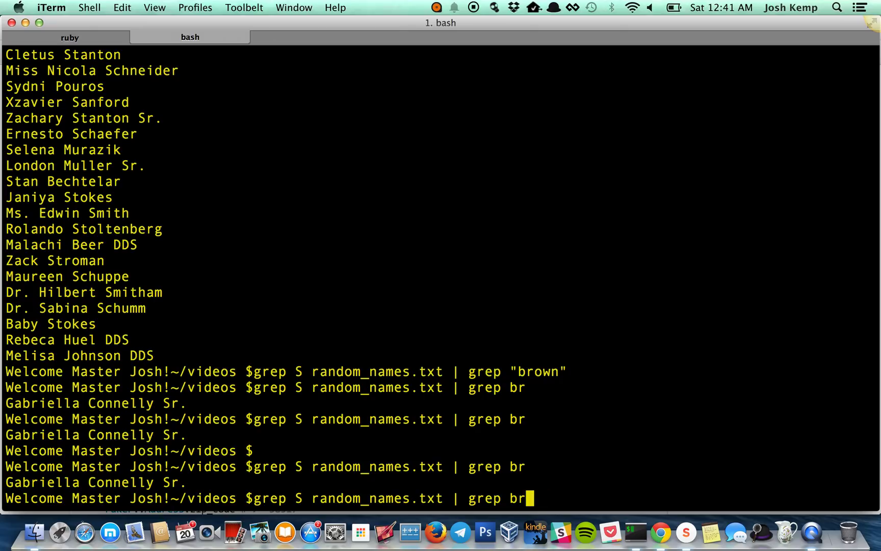
pyautogui.write('>')
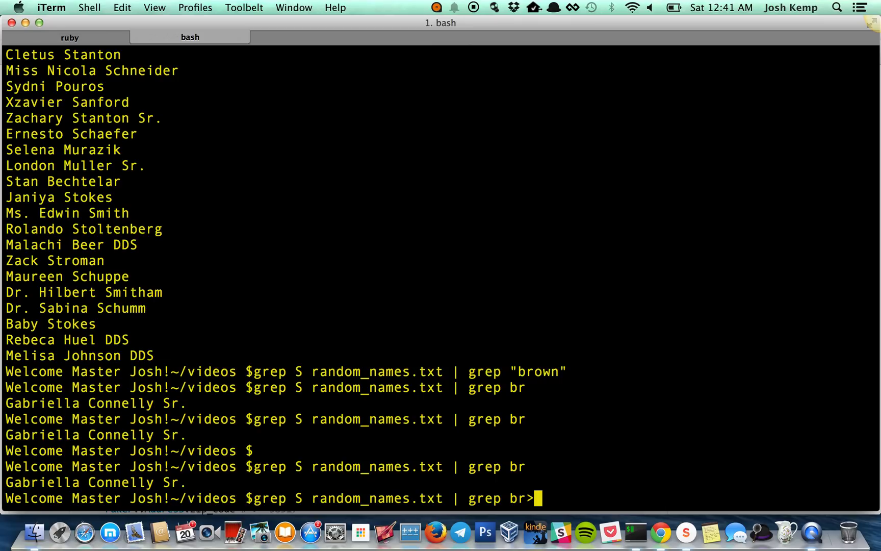
pyautogui.write('>')
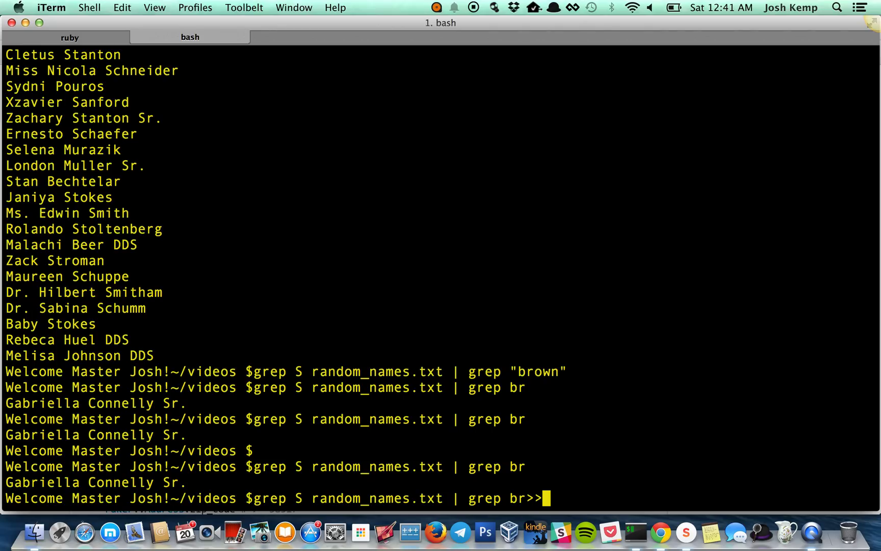
pyautogui.press('Return')
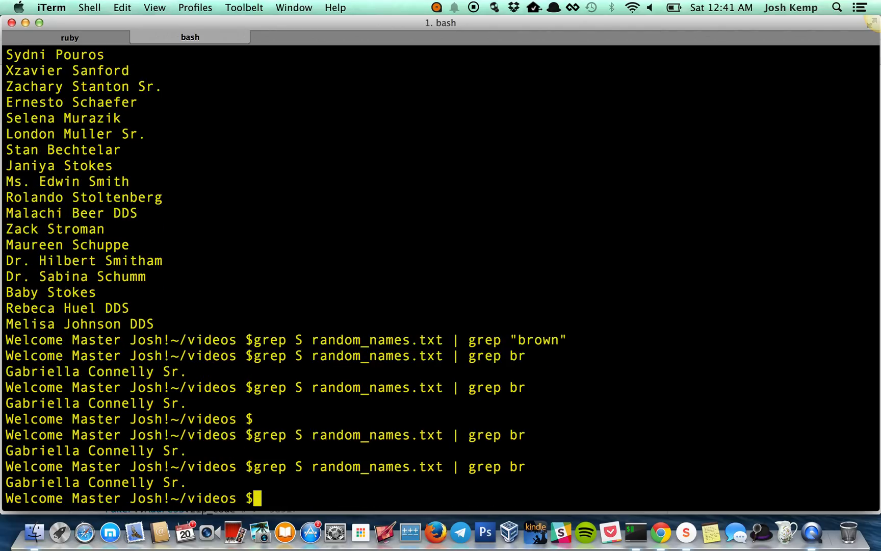
# Redirect the grep S | grep br output into joshs_test_grep.txt
pyautogui.write('grep S random_names.txt | grep br')
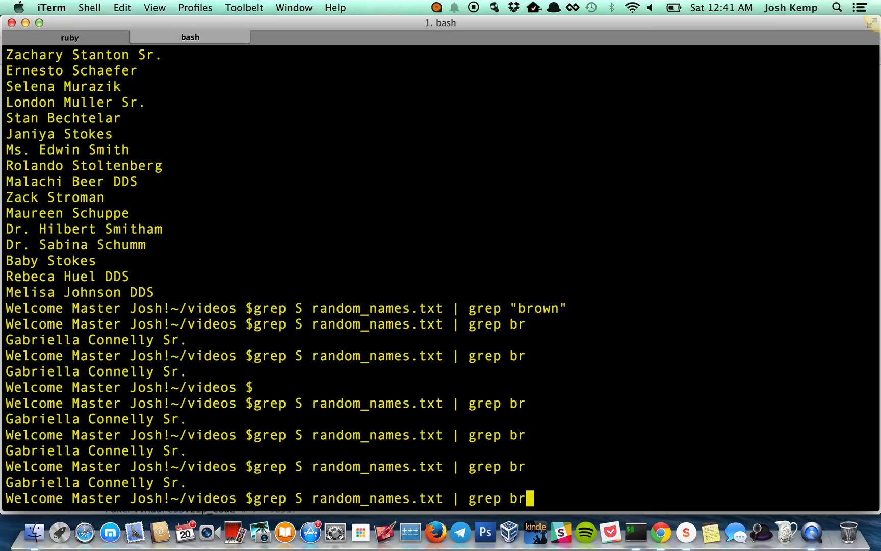
pyautogui.write('>')
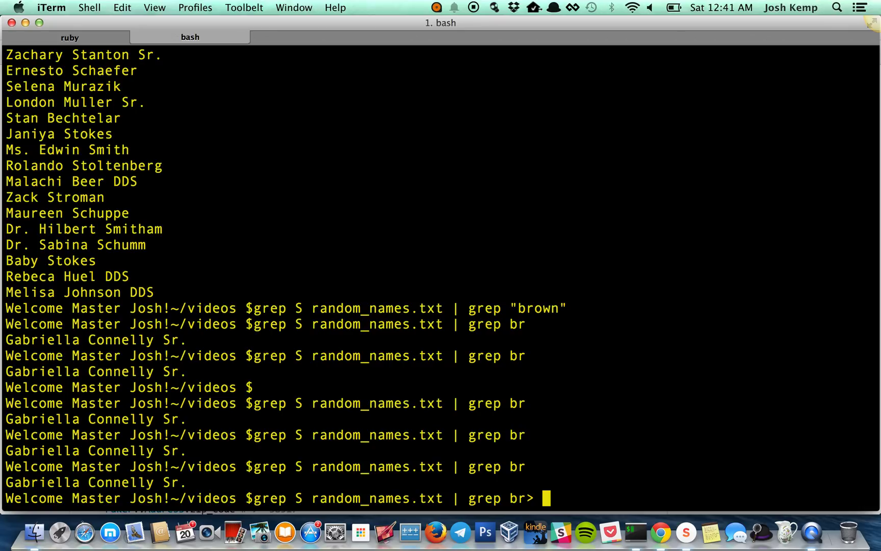
pyautogui.write('josh')
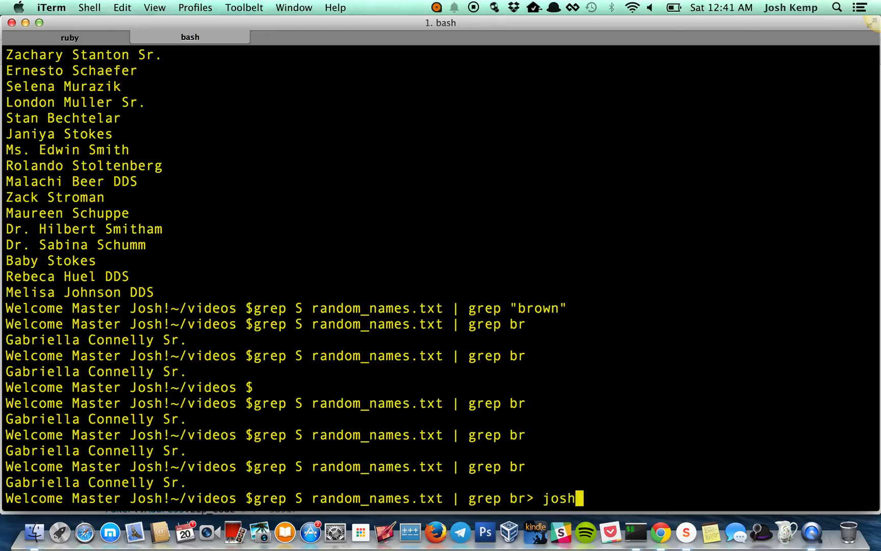
pyautogui.write('s_t')
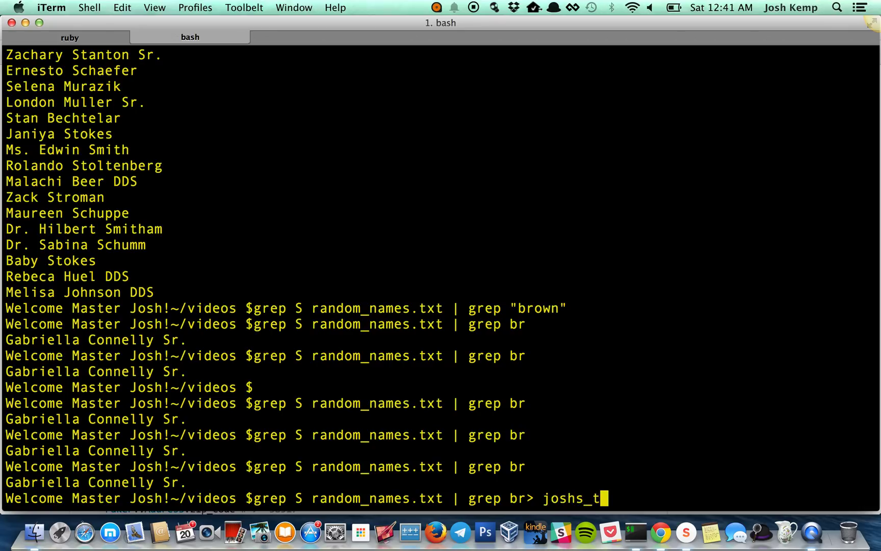
pyautogui.write('est')
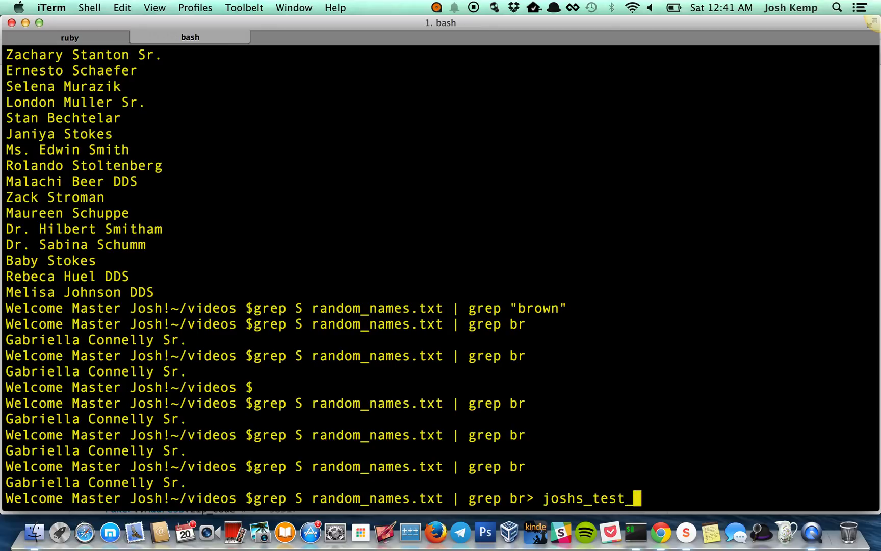
pyautogui.write('_grep')
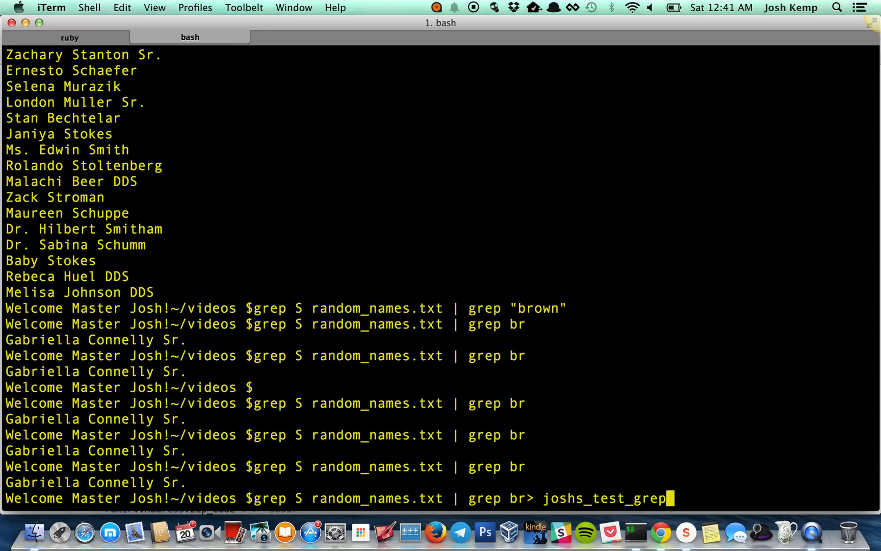
pyautogui.write('.txt')
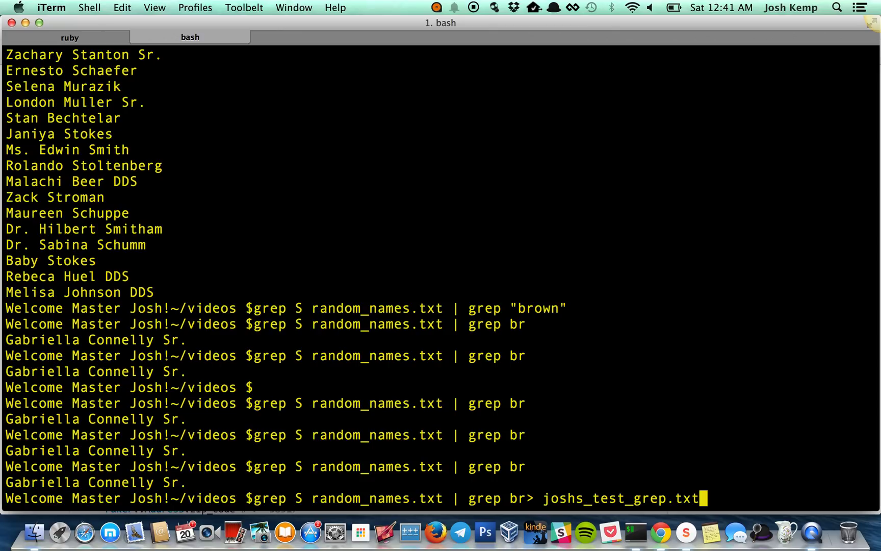
pyautogui.tripleClick(94, 482)
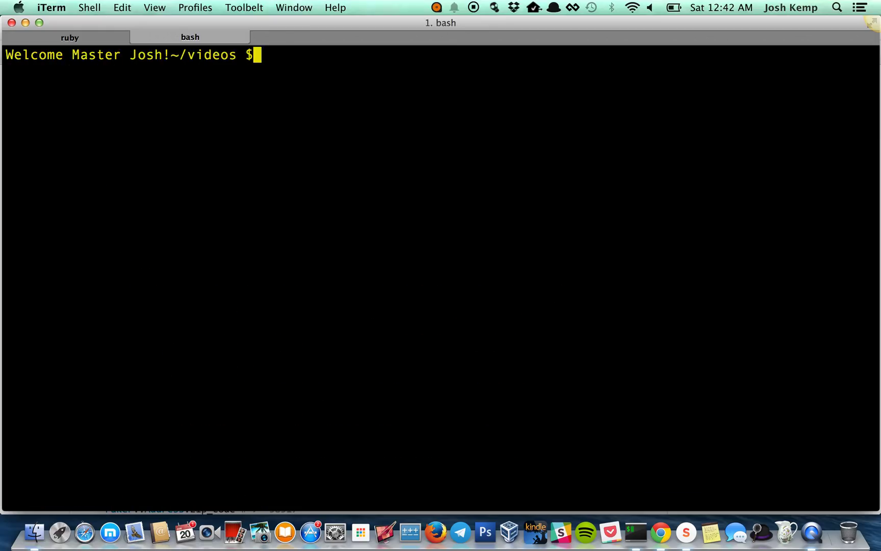
# List the folder, view joshs_test_grep.txt with more, and rerun the redirecting pipeline
pyautogui.write('ls')
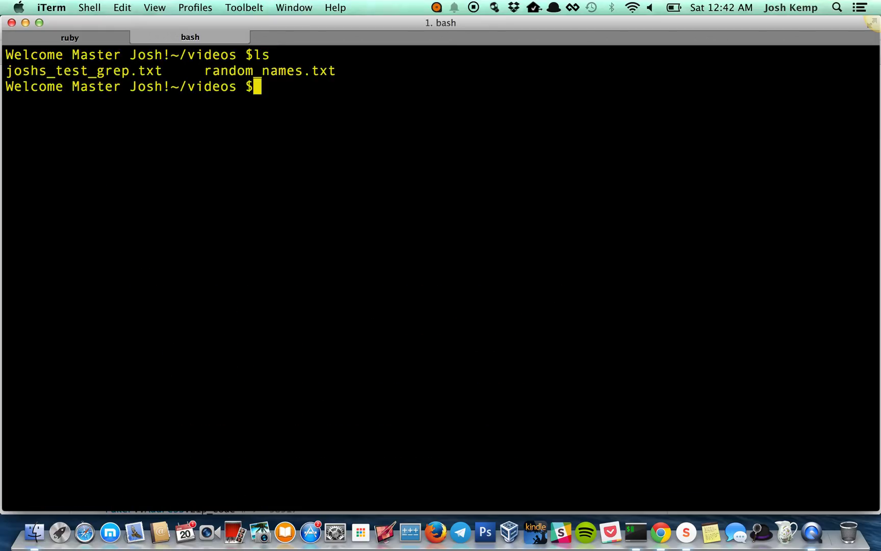
pyautogui.write('more joshs_test_grep.txt')
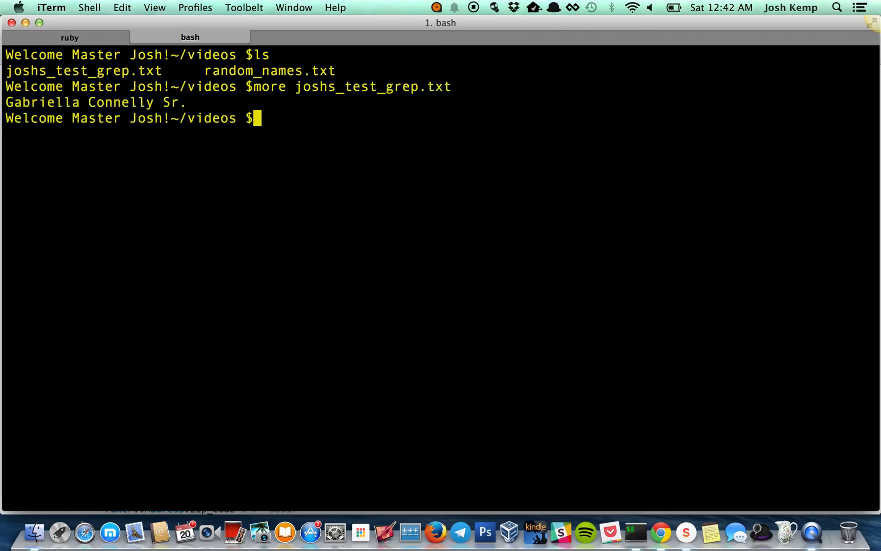
pyautogui.write('grep S random_names.txt | grep br> joshs_test_grep.txt')
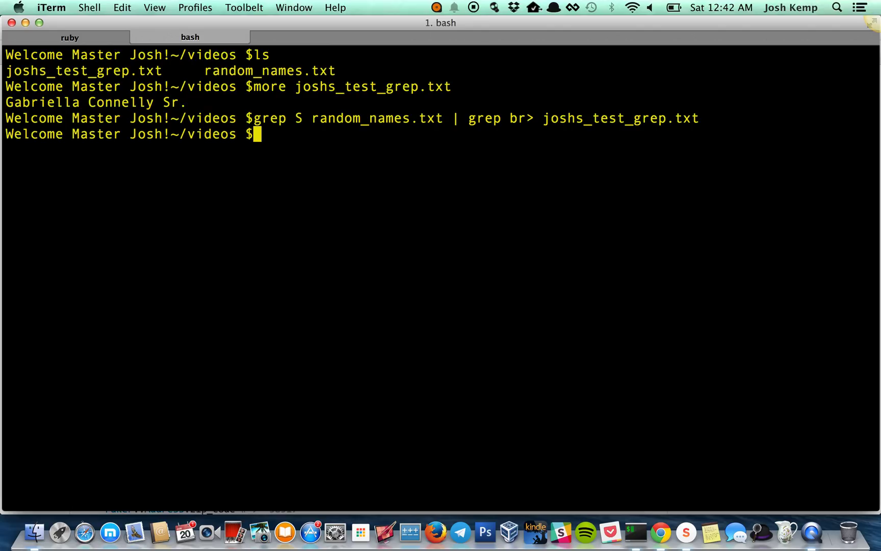
pyautogui.doubleClick(299, 118)
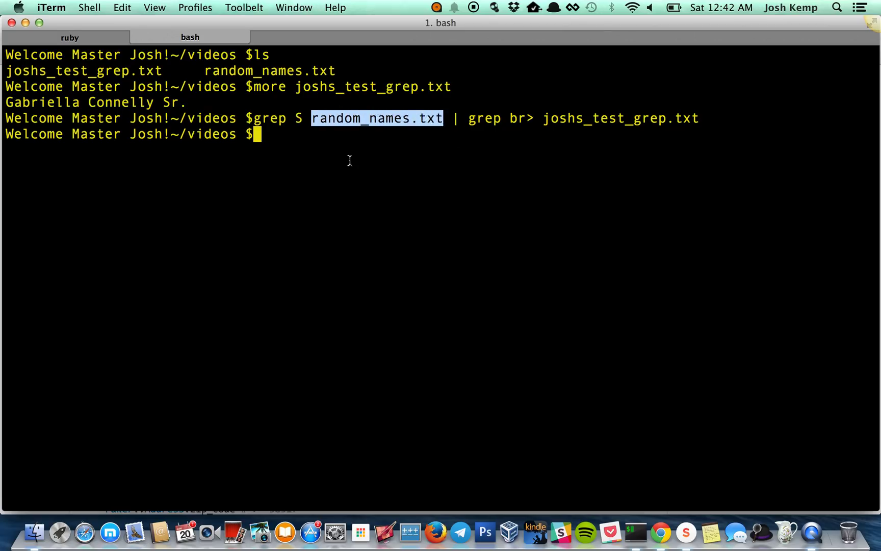
pyautogui.doubleClick(483, 118)
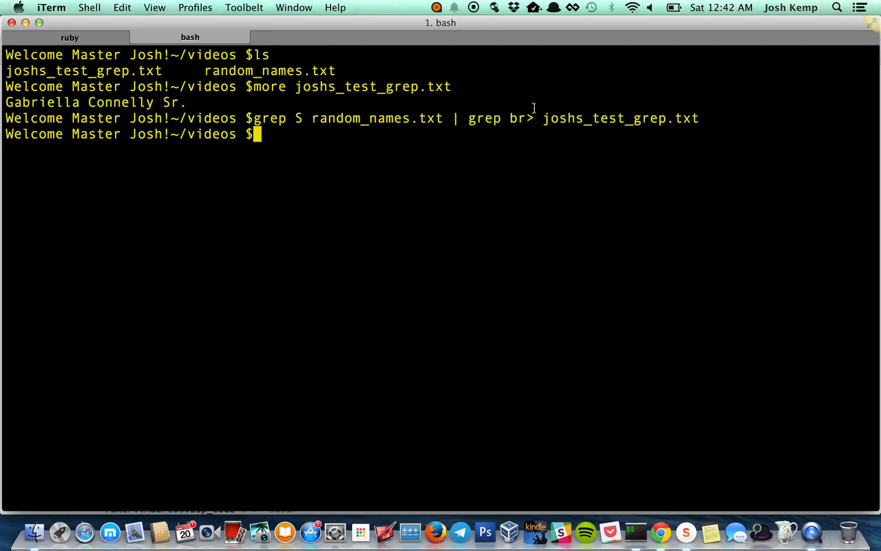
pyautogui.moveTo(528, 118); pyautogui.dragTo(699, 118)
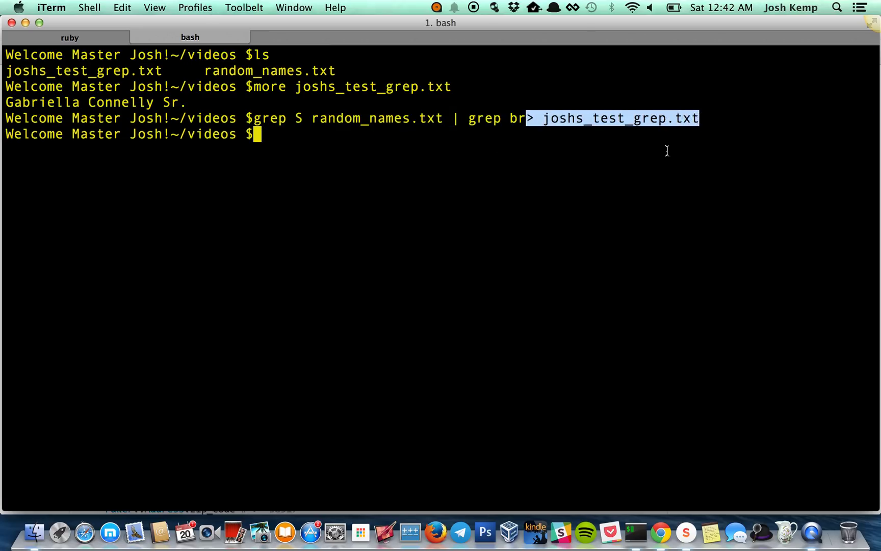